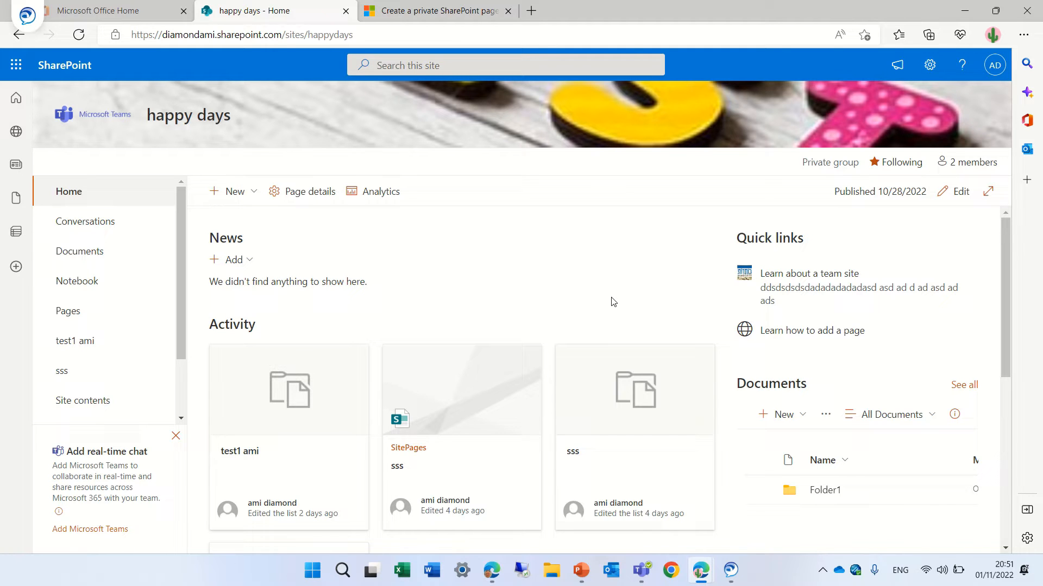
# - Review the article on private pages, then return to the happy days site
pyautogui.click(435, 11)
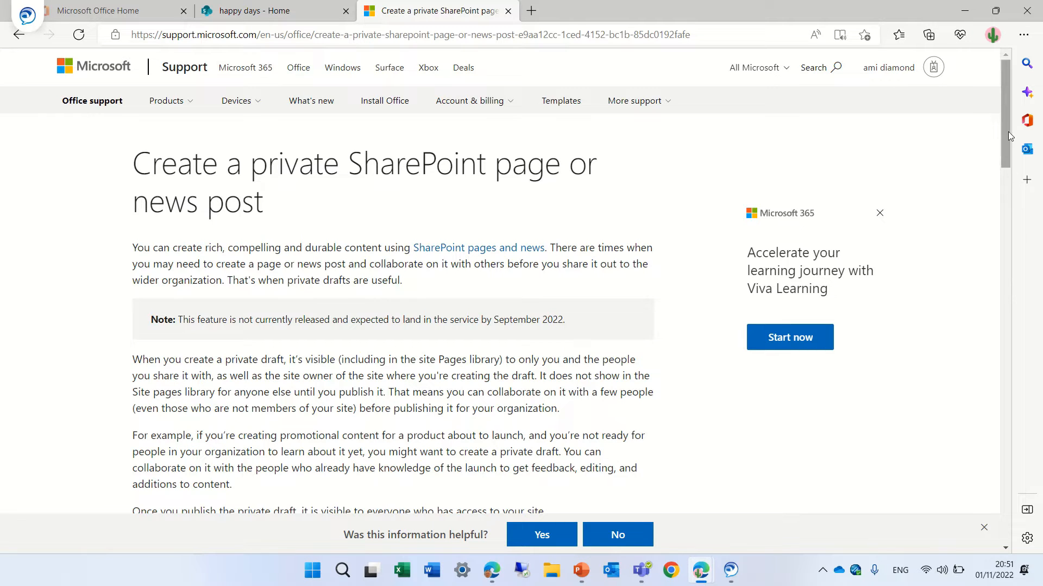
pyautogui.scroll(-3)
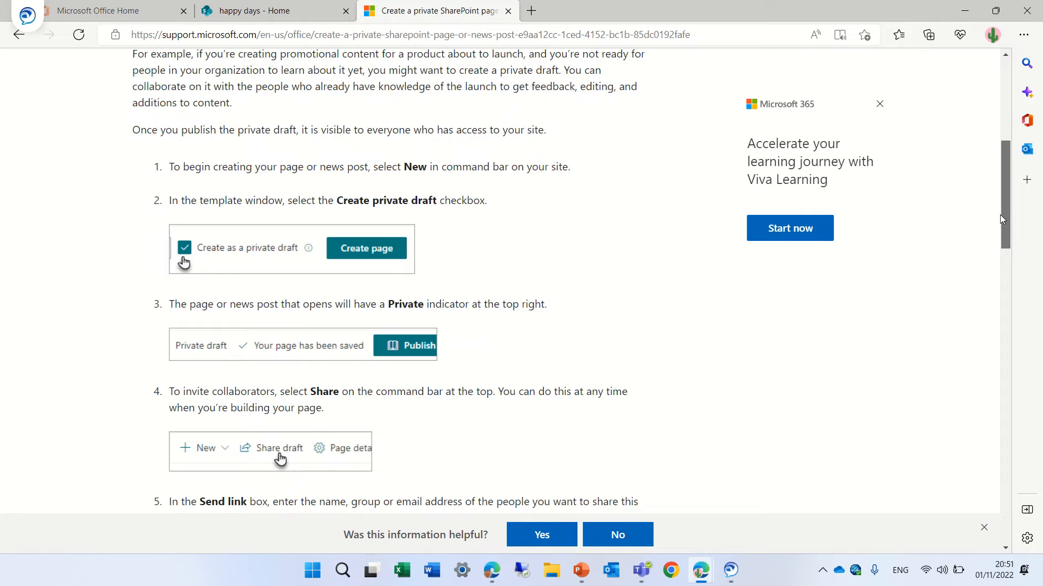
pyautogui.scroll(-3)
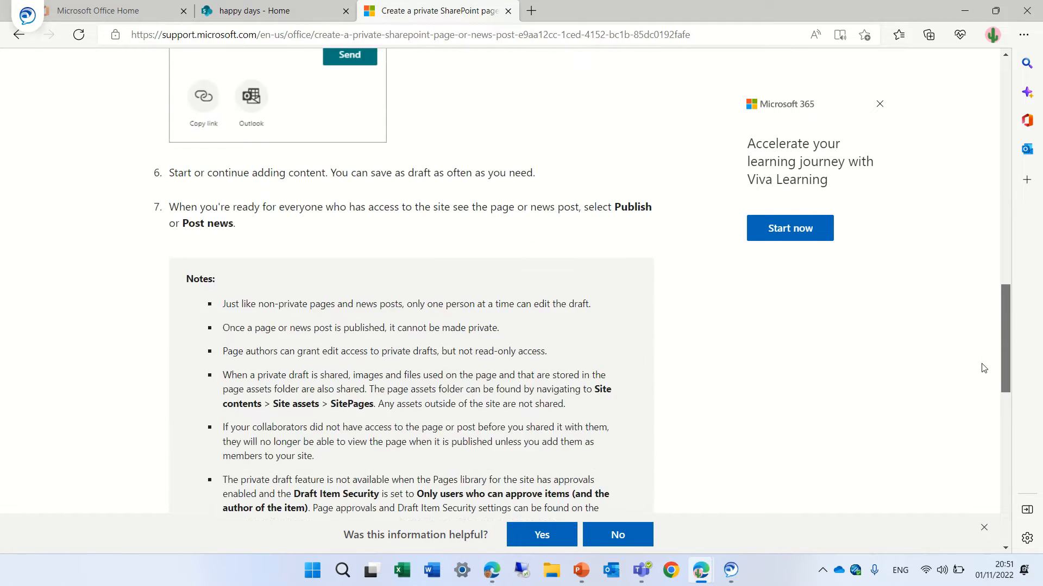
pyautogui.scroll(-3)
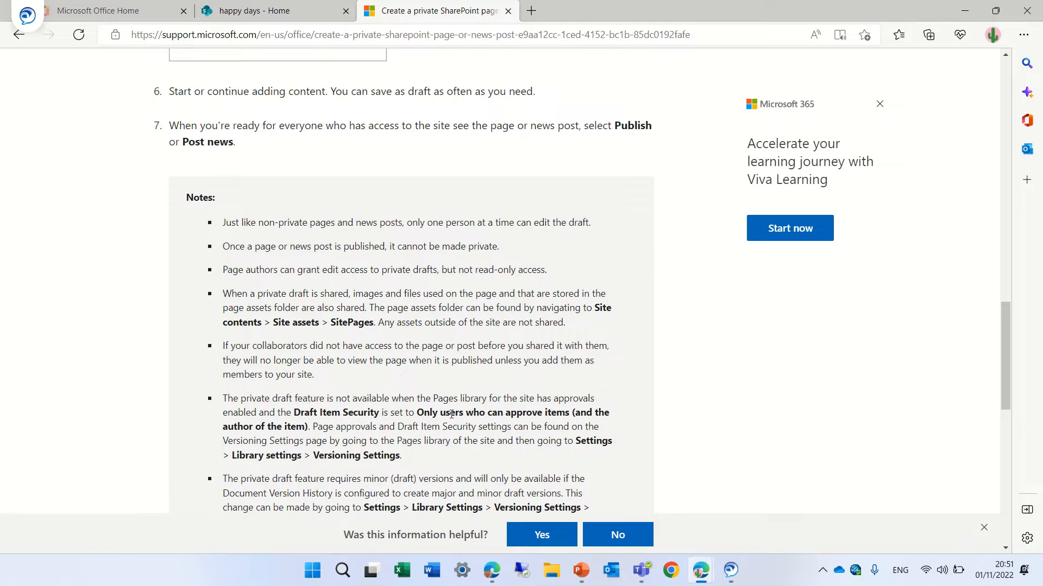
pyautogui.click(273, 11)
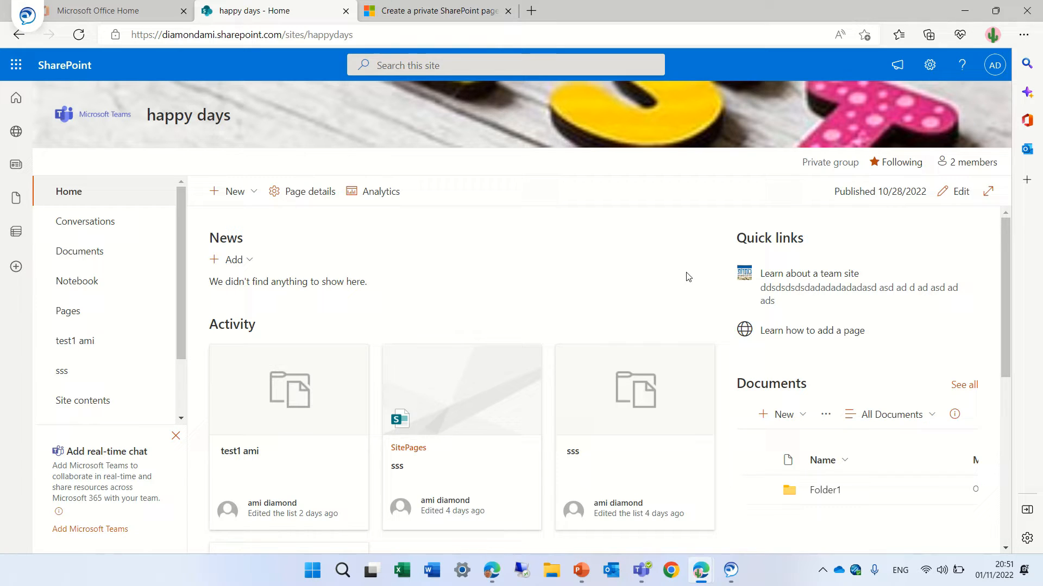
pyautogui.moveTo(265, 221)
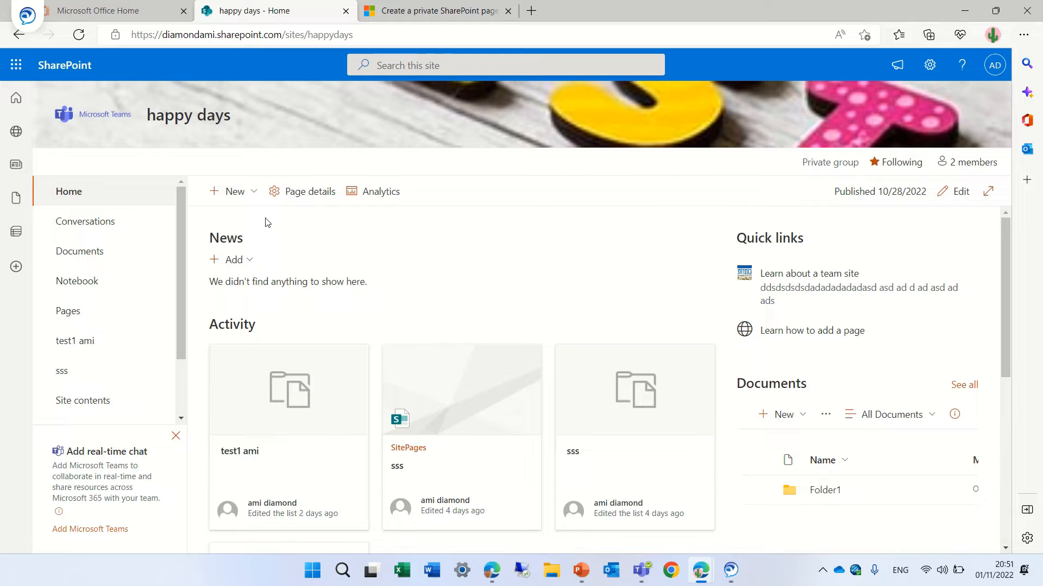
# - Create a new Blank page marked 'Create as a private draft'
pyautogui.click(233, 191)
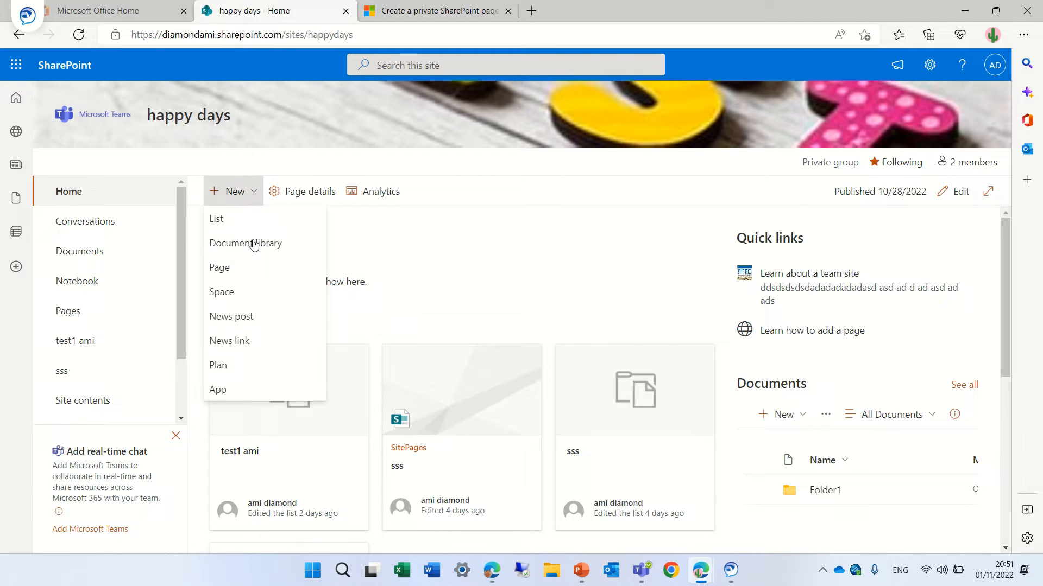
pyautogui.moveTo(292, 254)
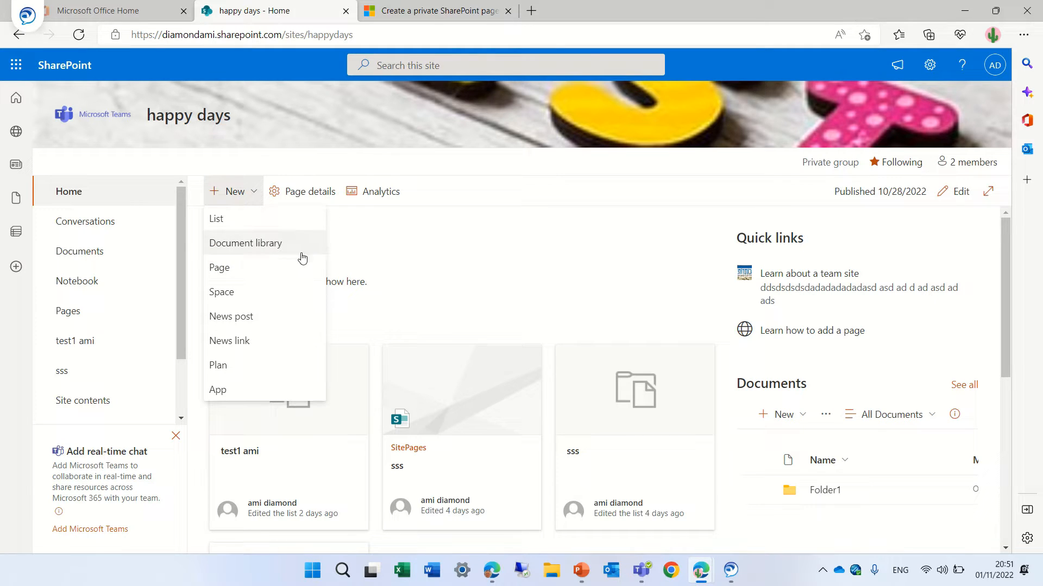
pyautogui.click(219, 267)
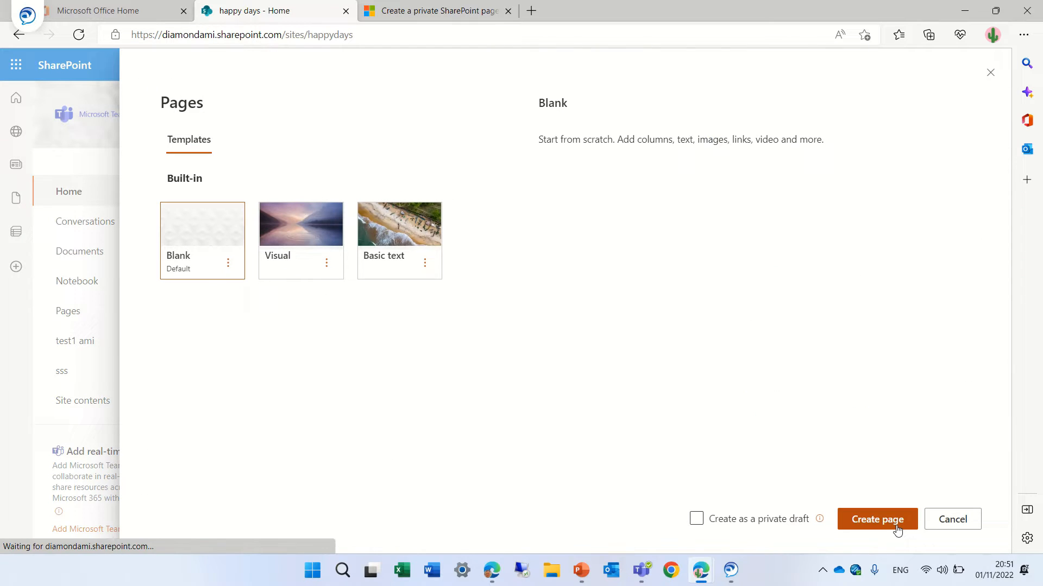
pyautogui.click(202, 223)
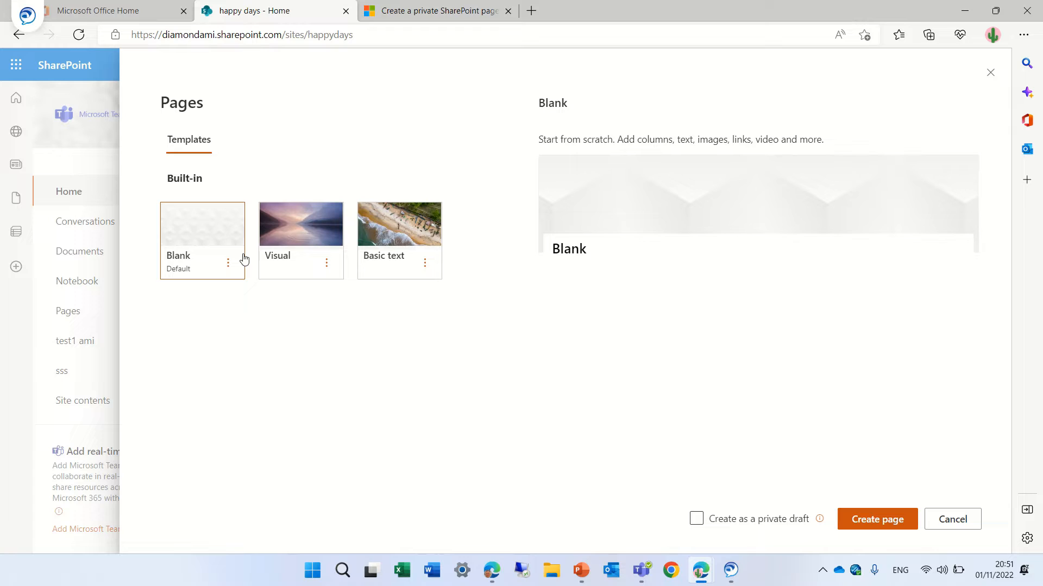
pyautogui.moveTo(326, 405)
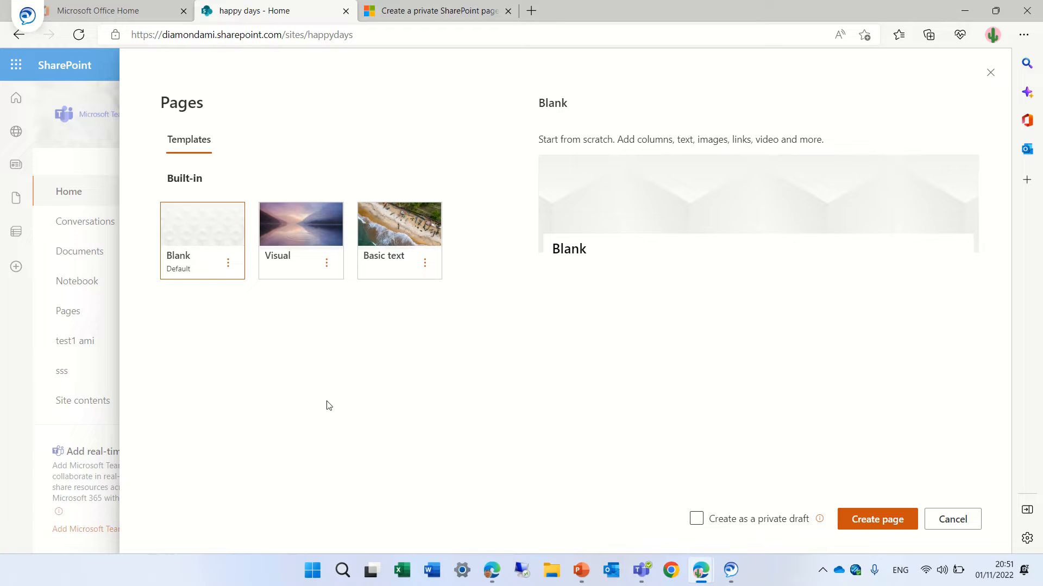
pyautogui.click(697, 519)
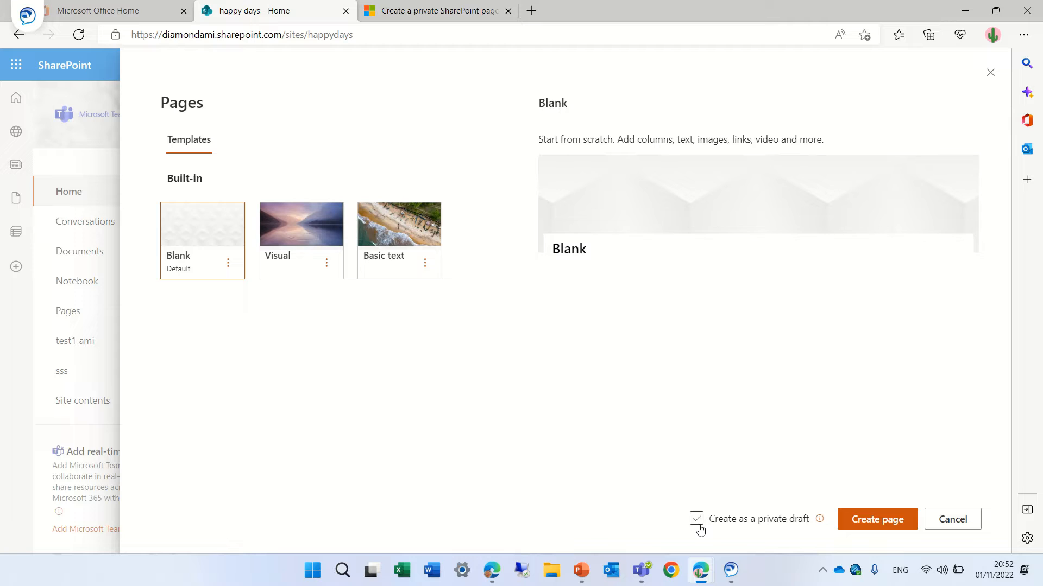
pyautogui.click(696, 519)
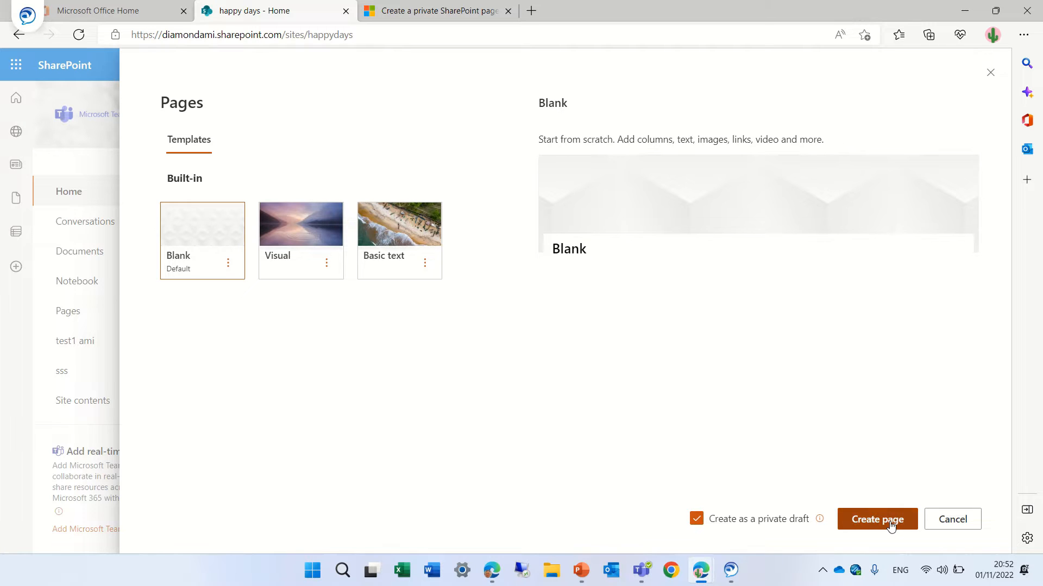
pyautogui.click(877, 519)
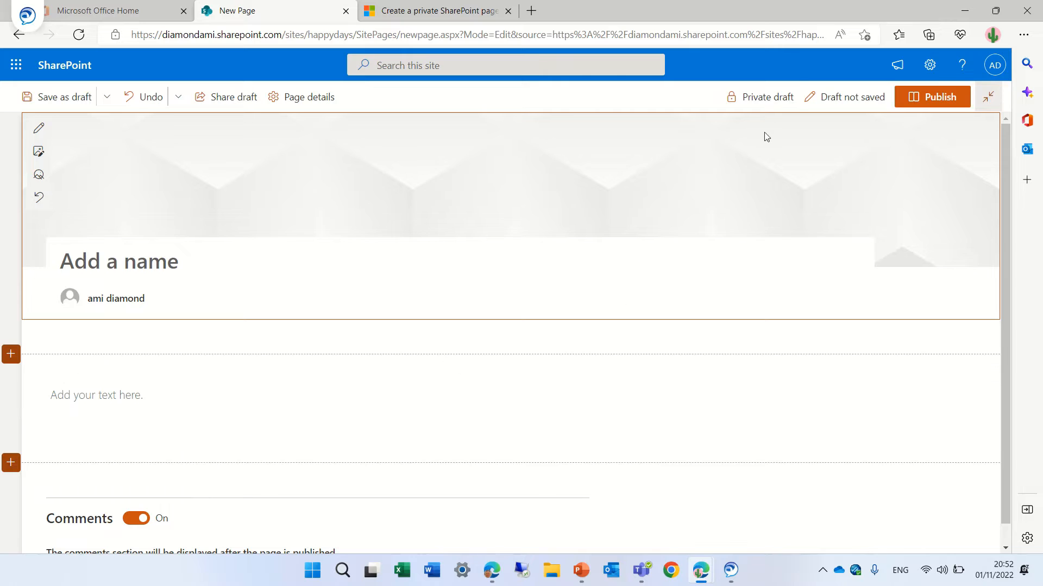
# - Title the page 'test ami', add the text 'this is a test', and save it as a draft
pyautogui.click(119, 260)
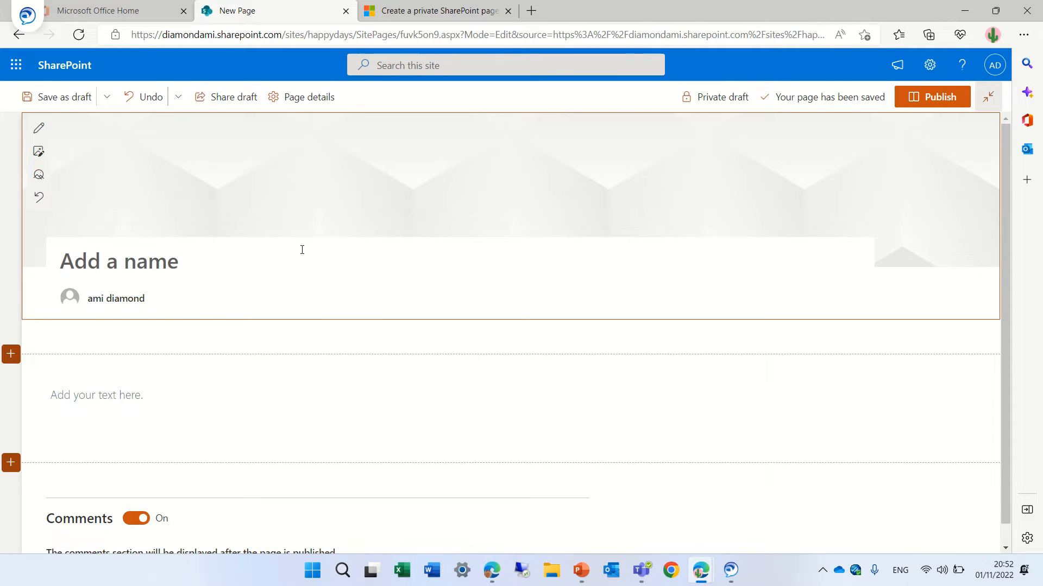
pyautogui.write('test')
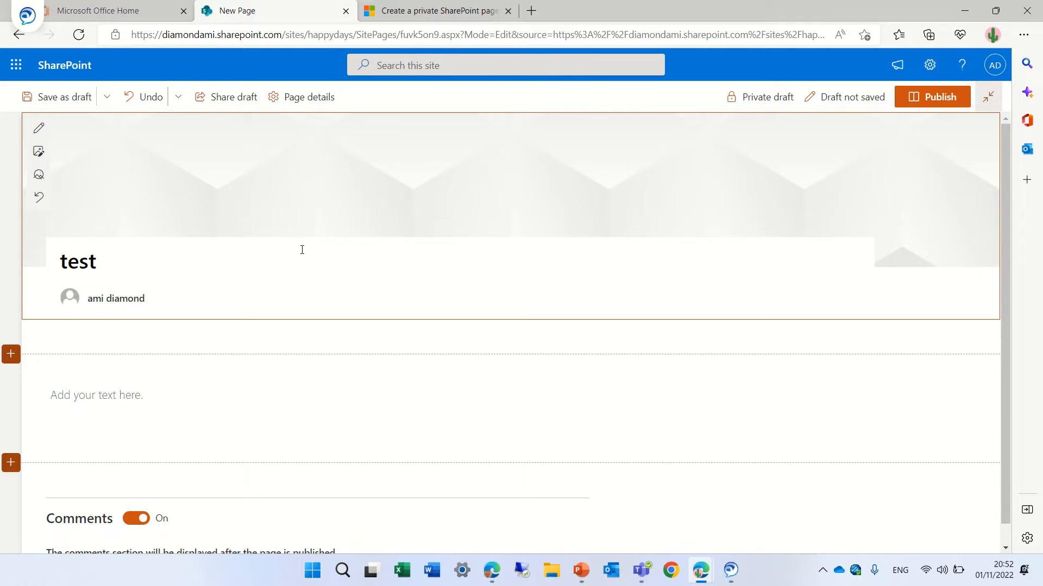
pyautogui.write('ami')
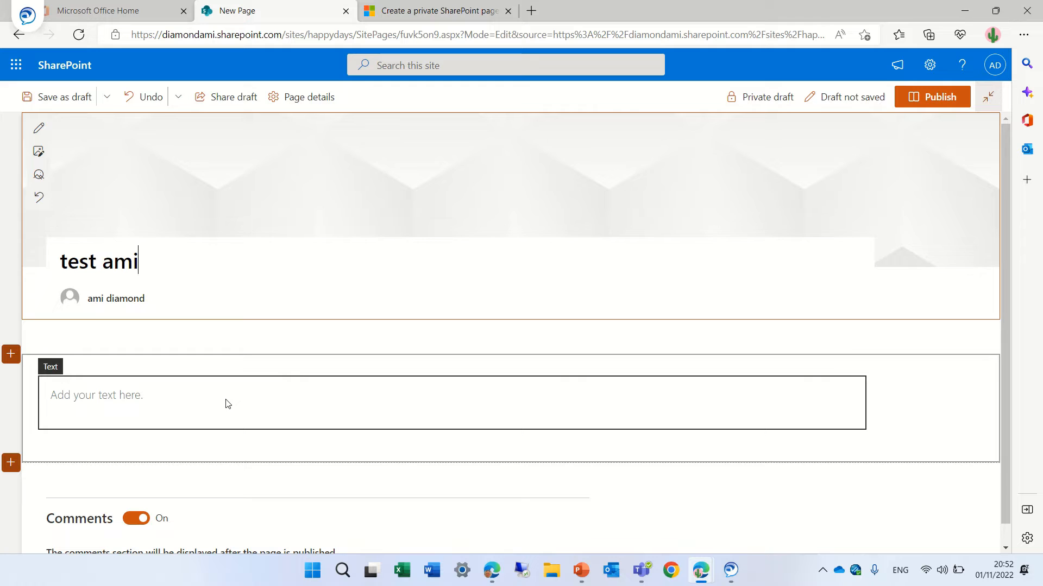
pyautogui.click(228, 395)
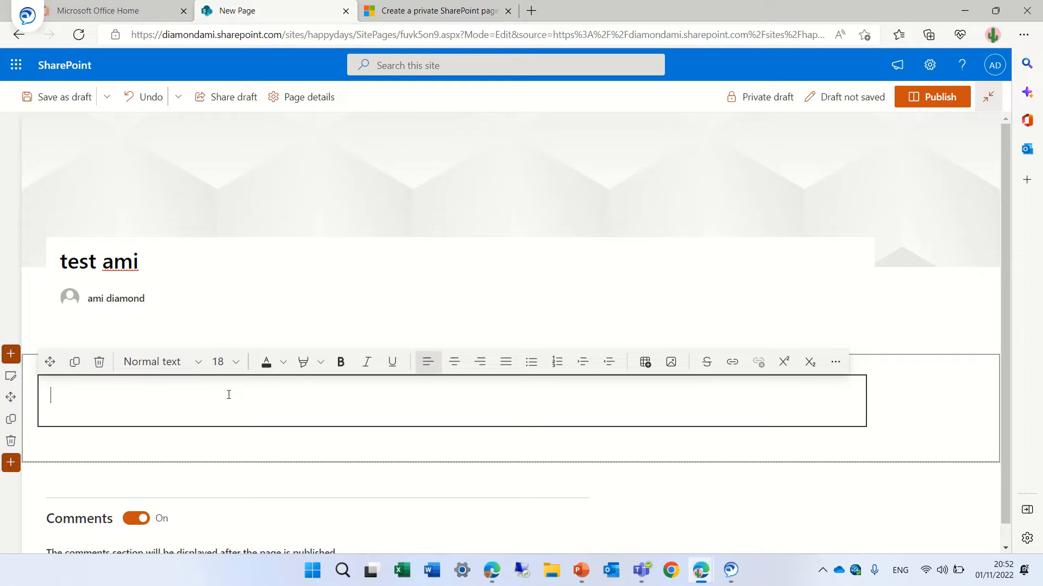
pyautogui.write('this is a test')
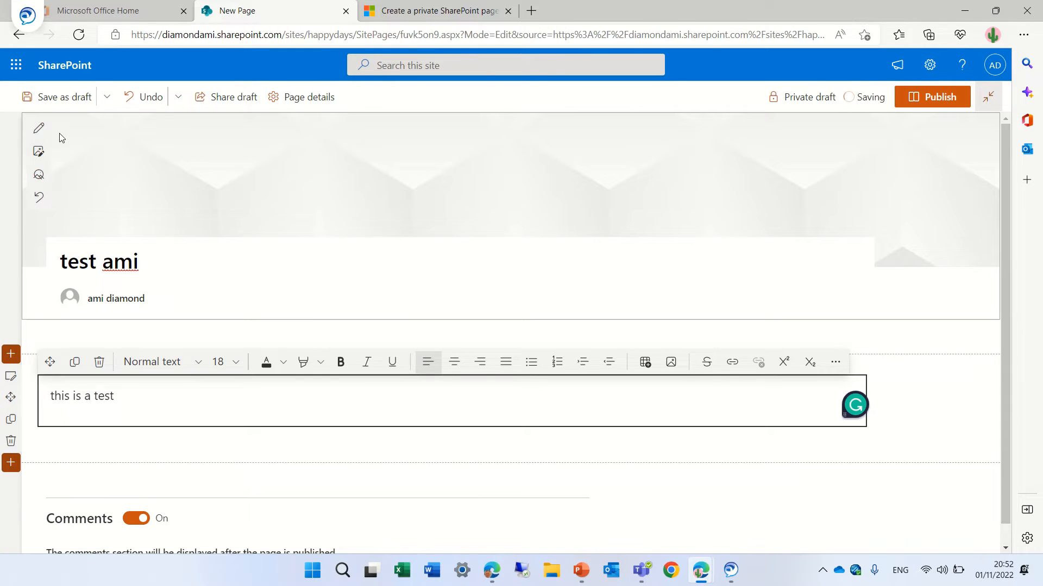
pyautogui.click(63, 97)
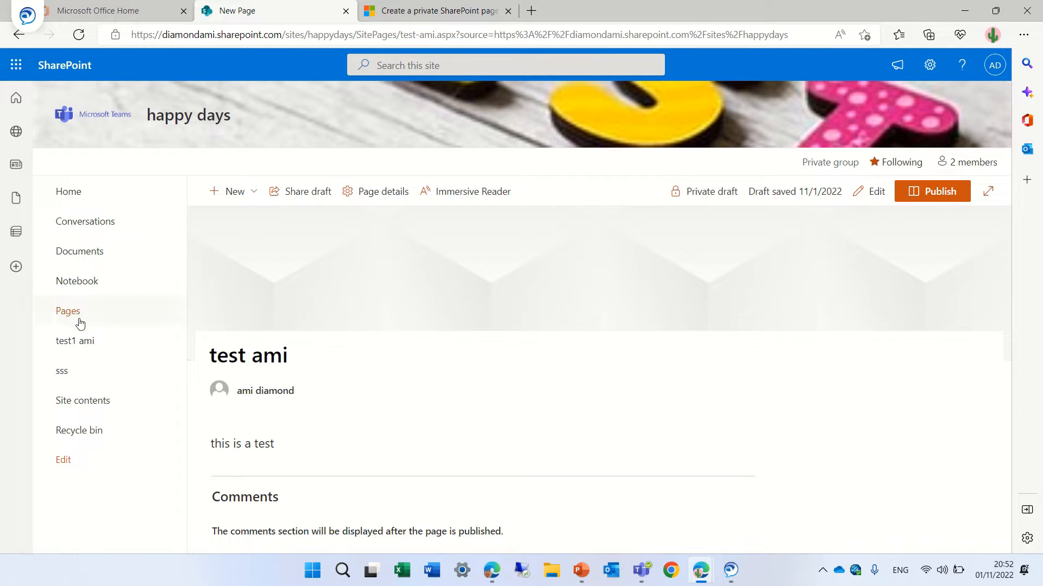
# - Go to the Site Pages library, where test-ami.aspx now appears
pyautogui.click(67, 311)
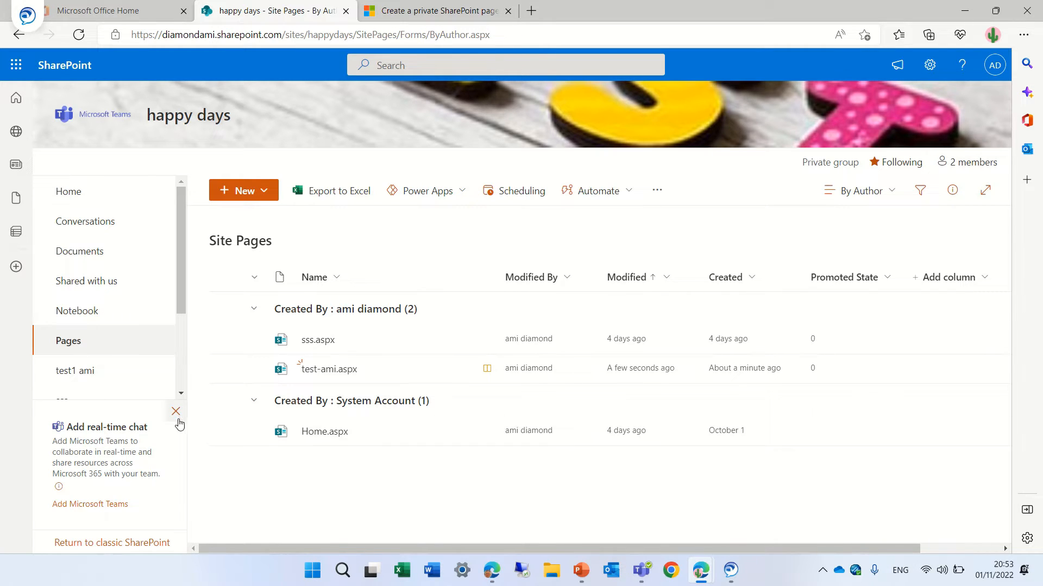
pyautogui.moveTo(699, 570)
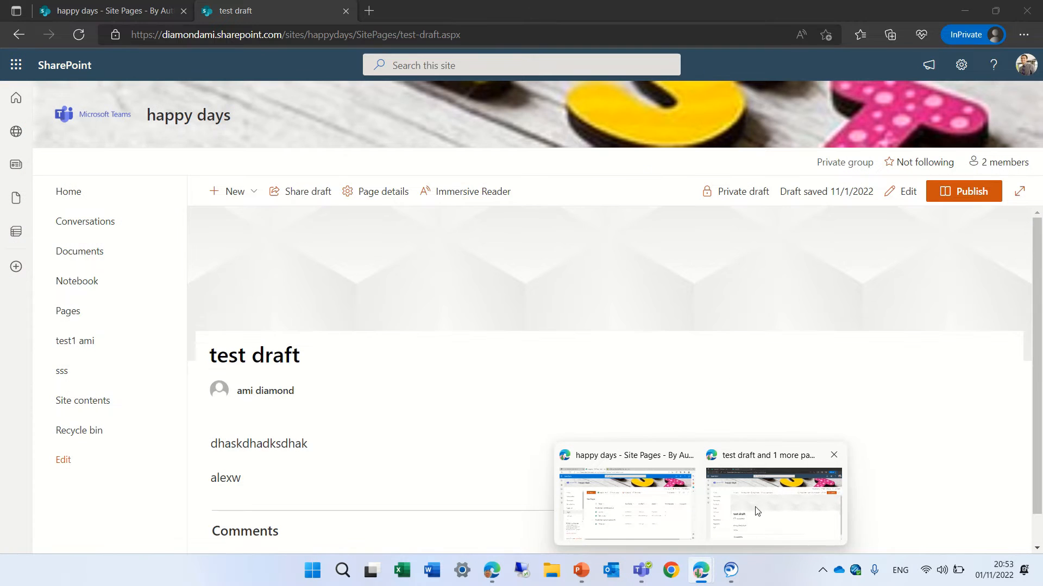
# - Bring up the second account's browser window showing its Site Pages list
pyautogui.click(68, 311)
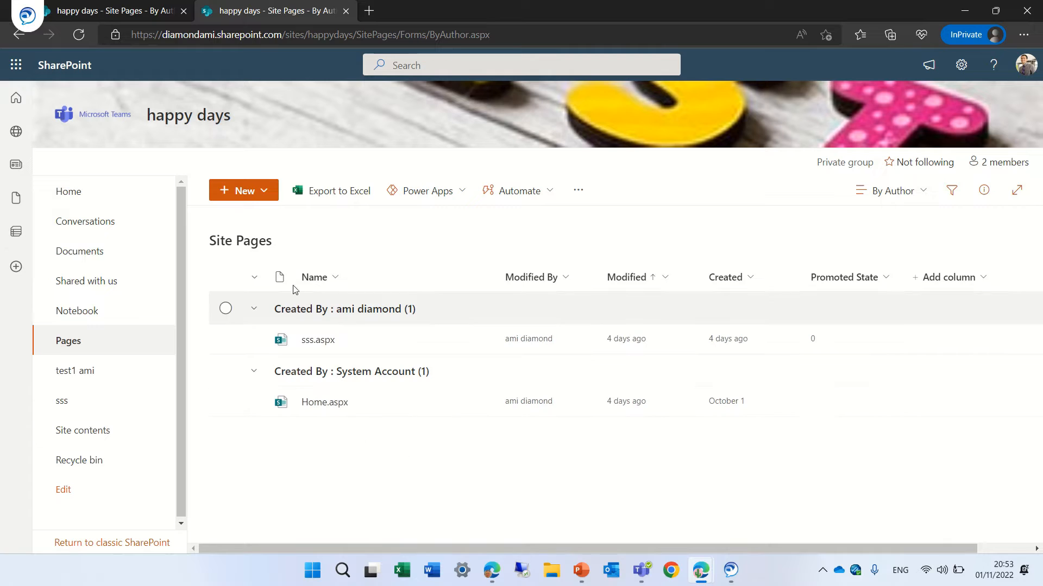
pyautogui.moveTo(280, 361)
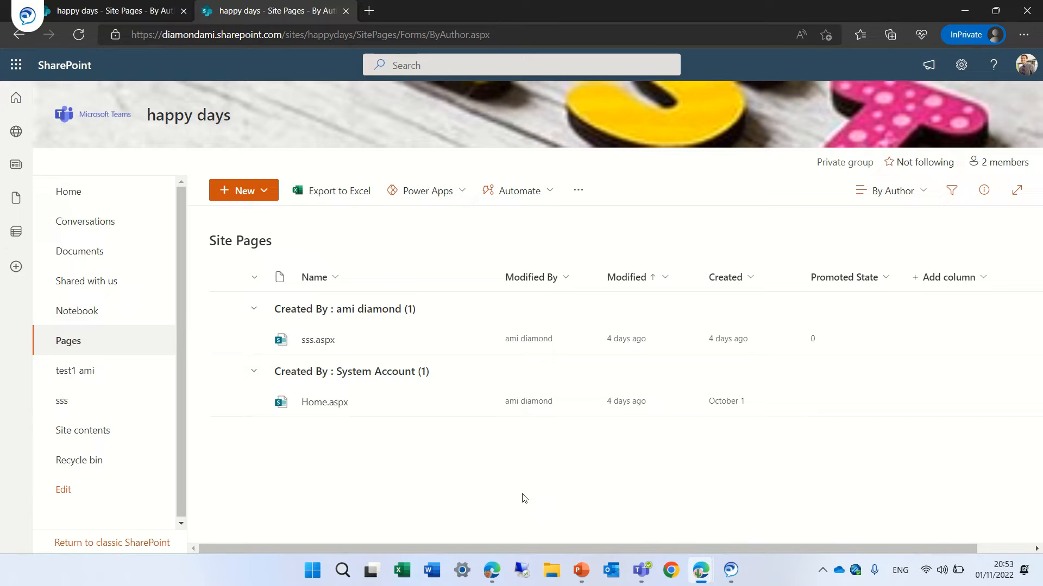
pyautogui.moveTo(777, 436)
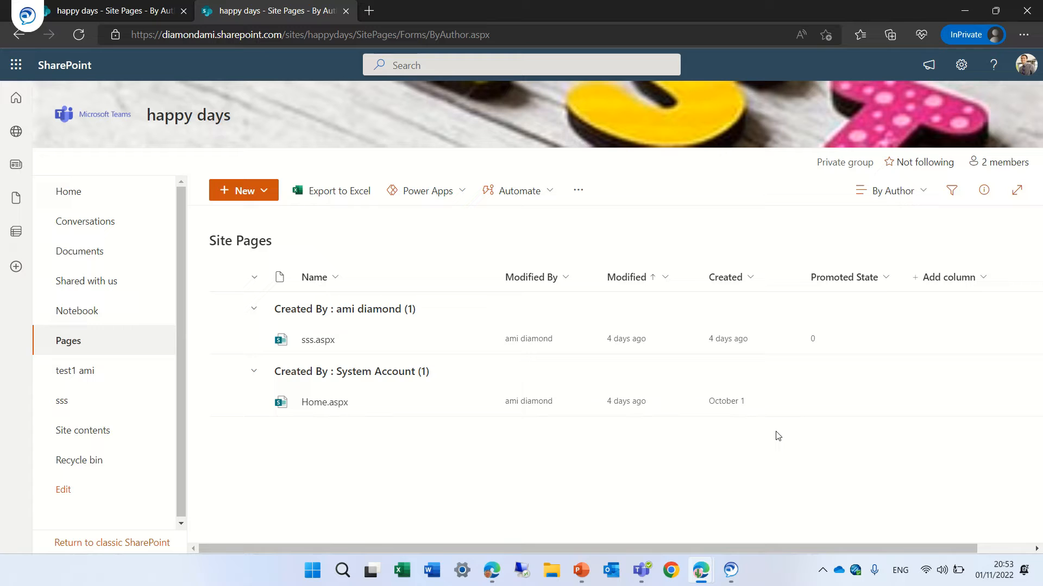
pyautogui.moveTo(712, 547)
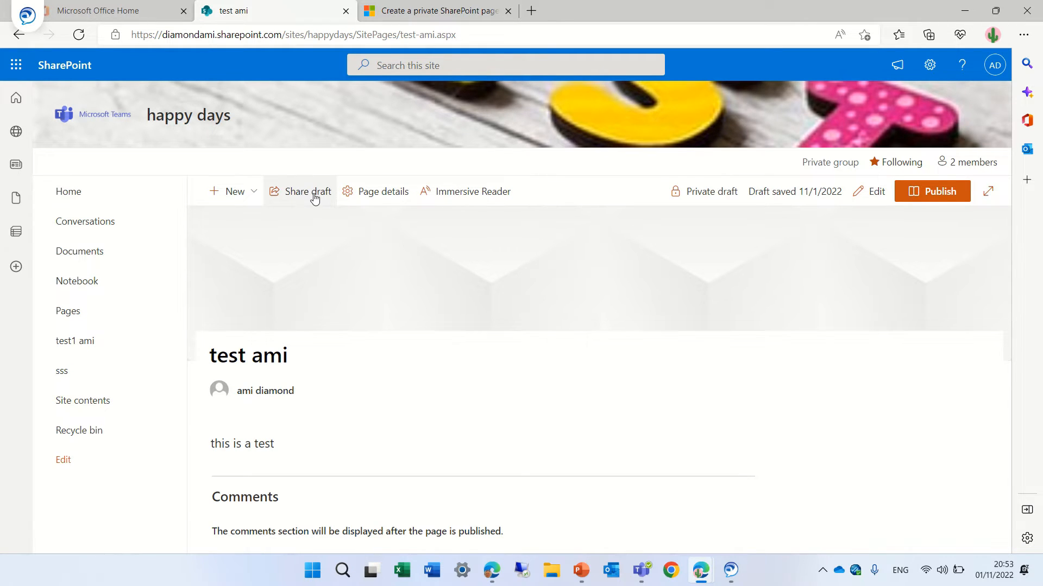
# - Start Share draft and restrict the link to Specific people
pyautogui.click(306, 192)
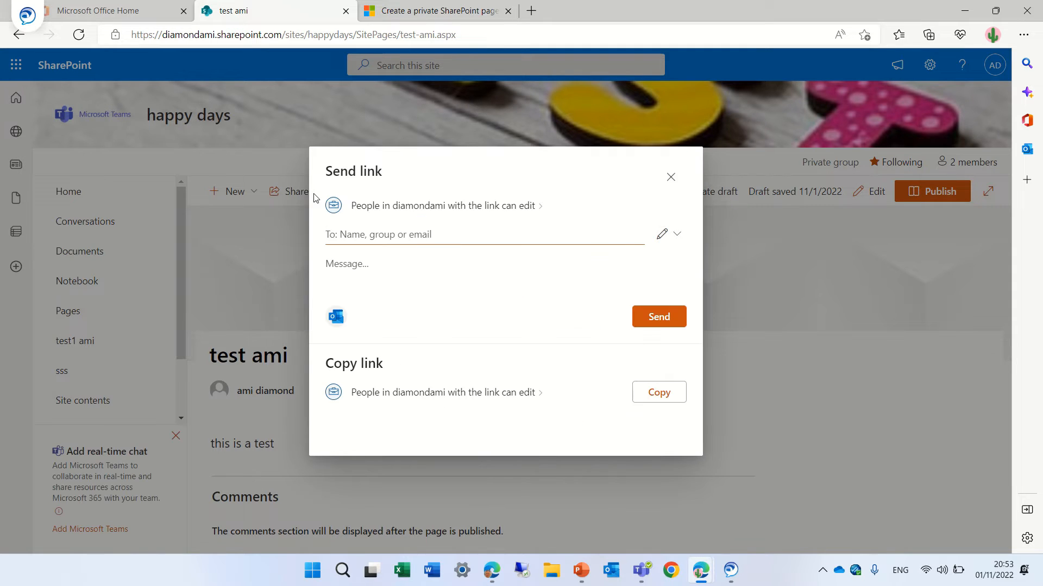
pyautogui.click(466, 235)
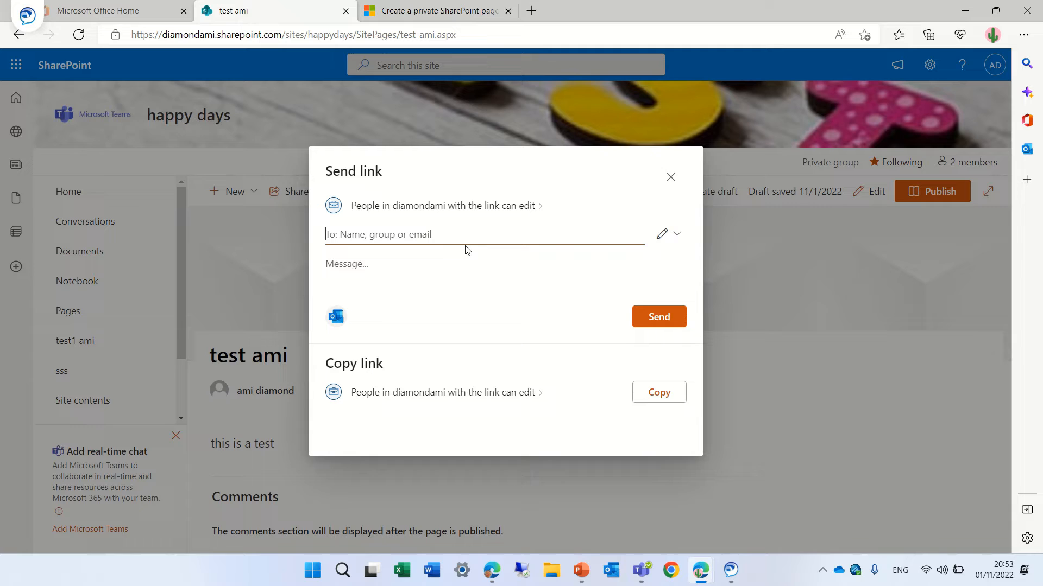
pyautogui.click(442, 205)
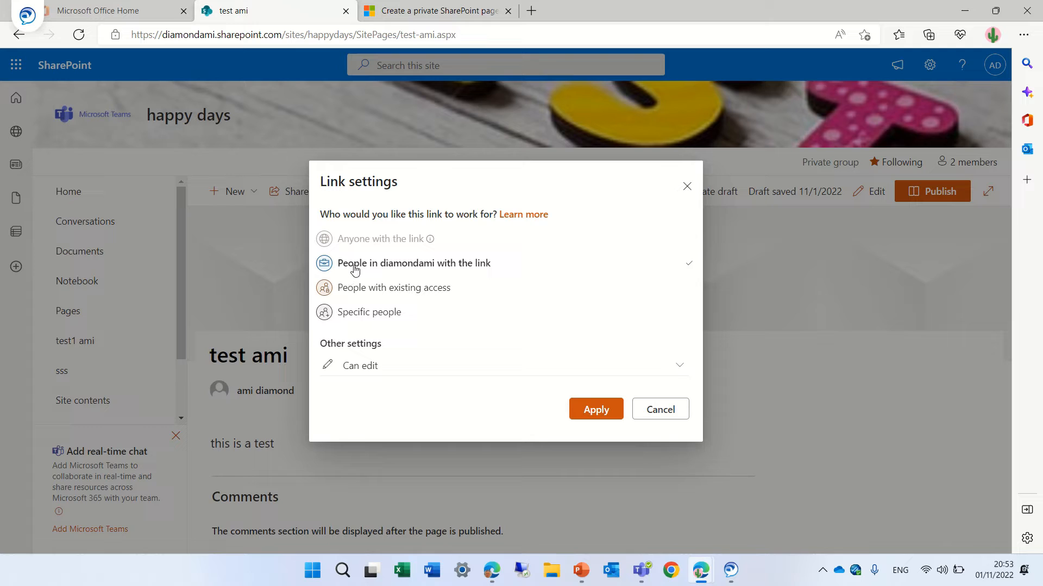
pyautogui.click(369, 311)
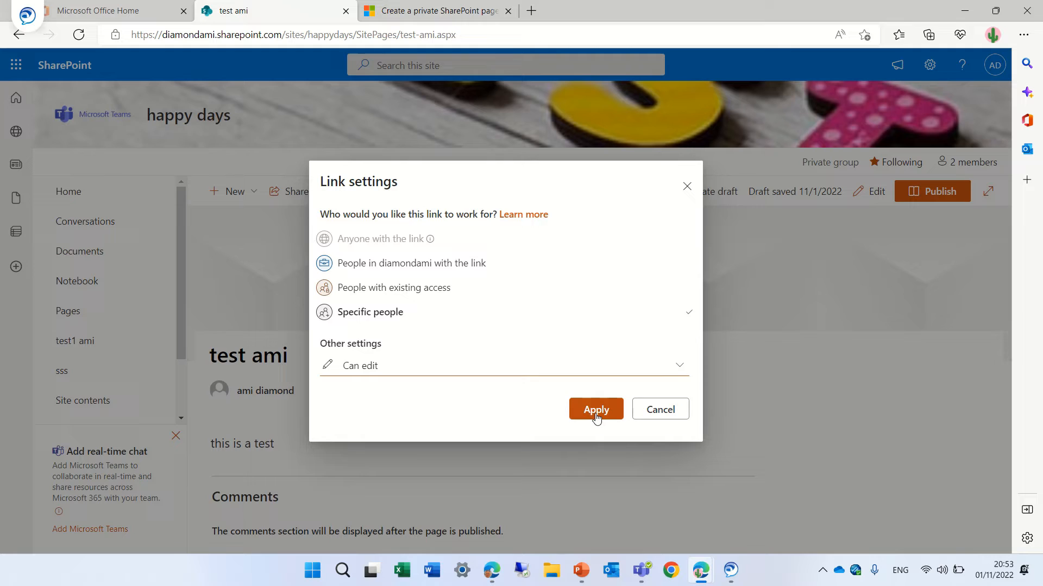
pyautogui.click(595, 409)
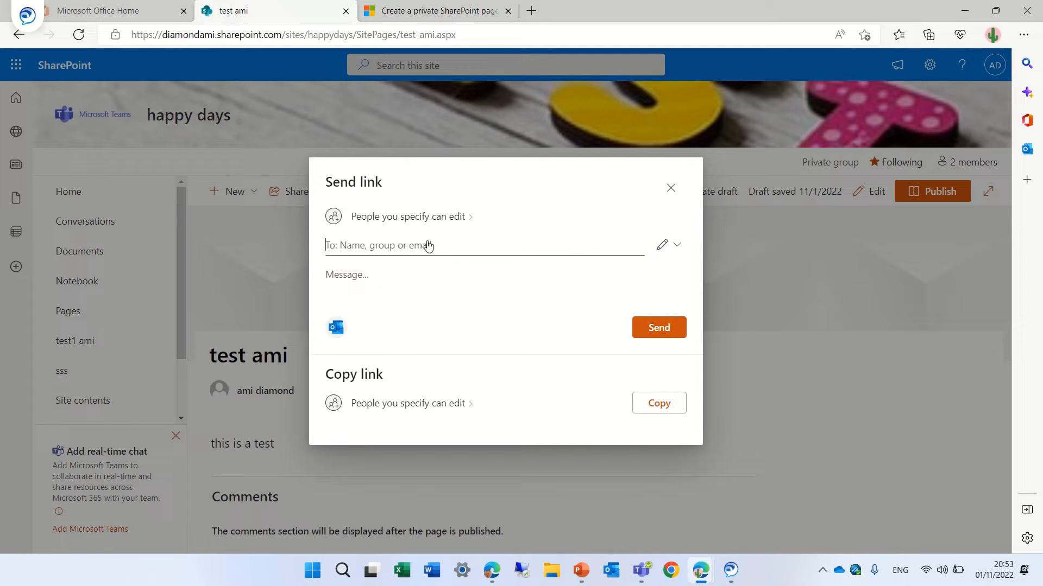
# - Add colleague Alex as recipient with the note 'please lo' and send the draft link
pyautogui.write('a')
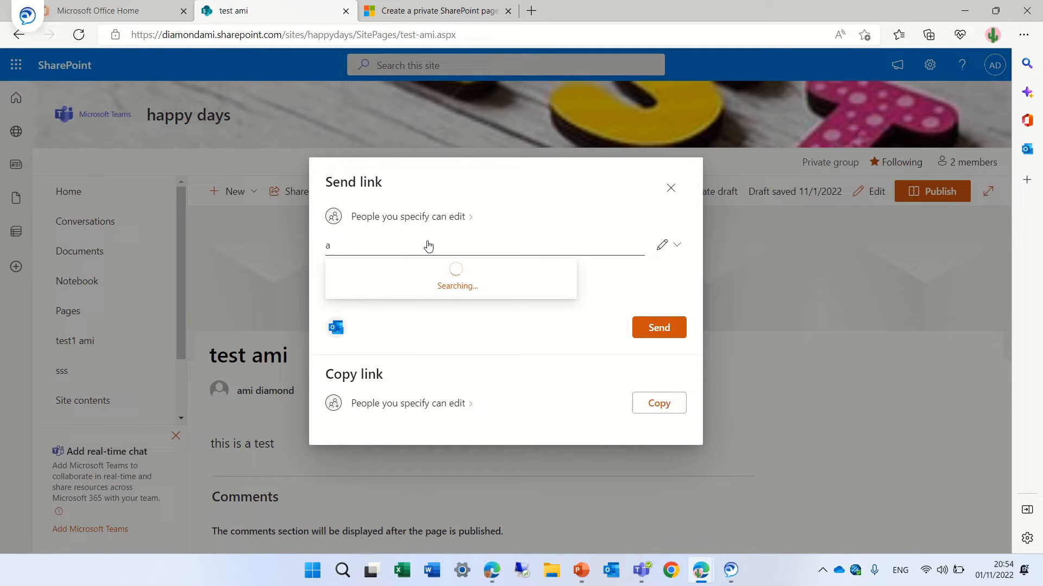
pyautogui.write('lew')
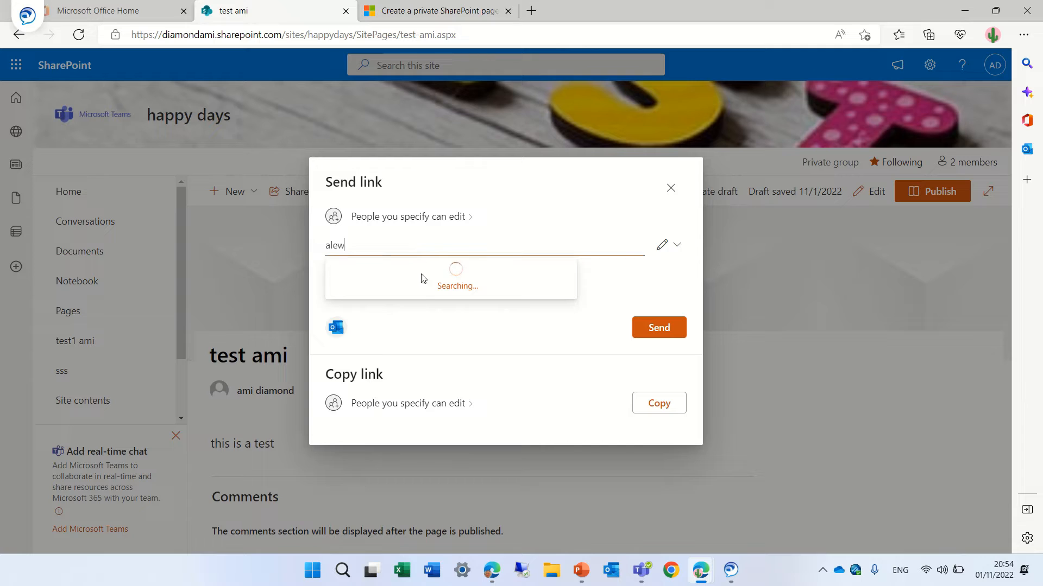
pyautogui.press('Backspace')
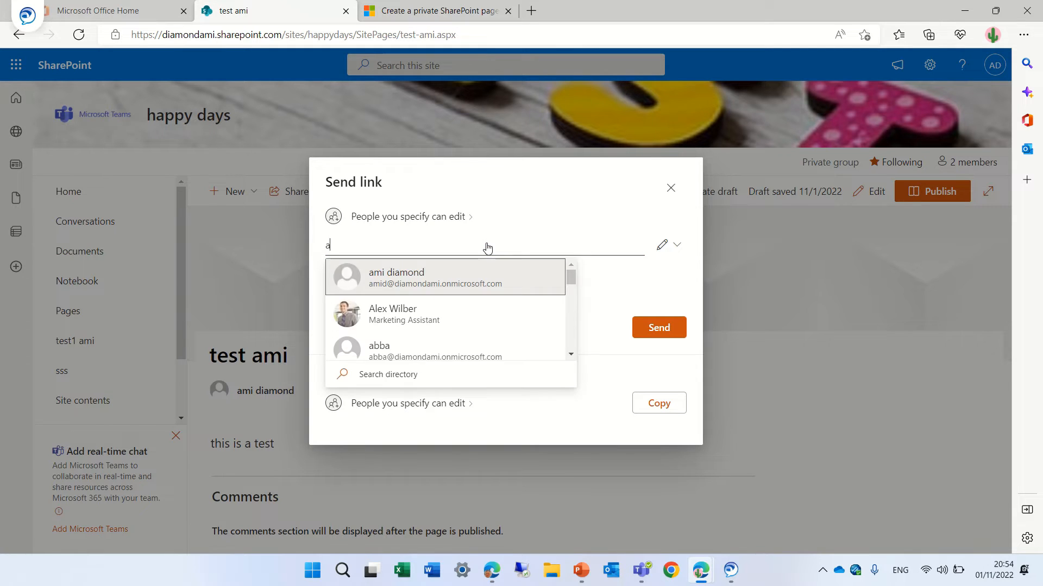
pyautogui.click(392, 313)
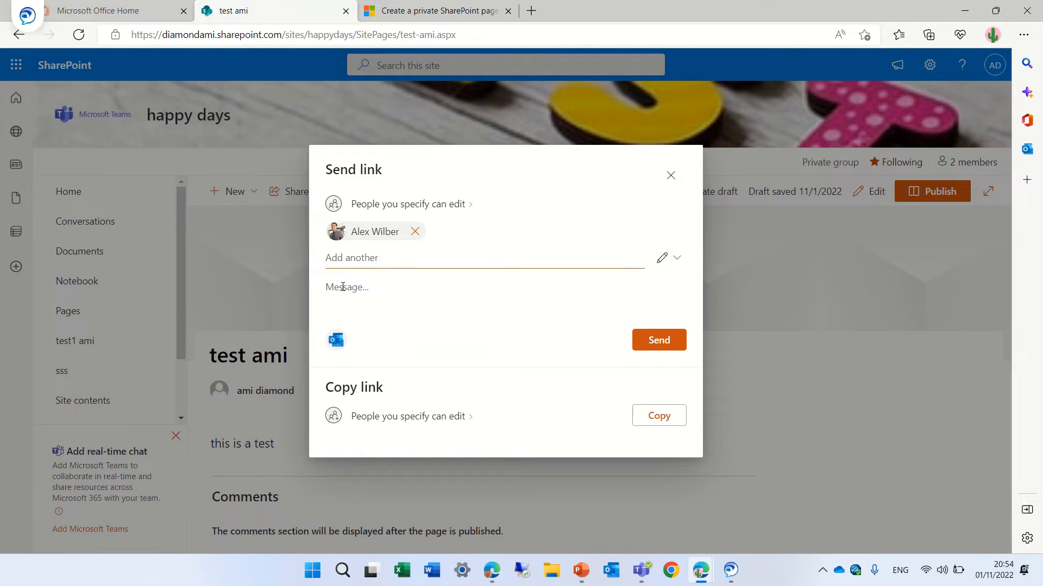
pyautogui.write('please look at thik')
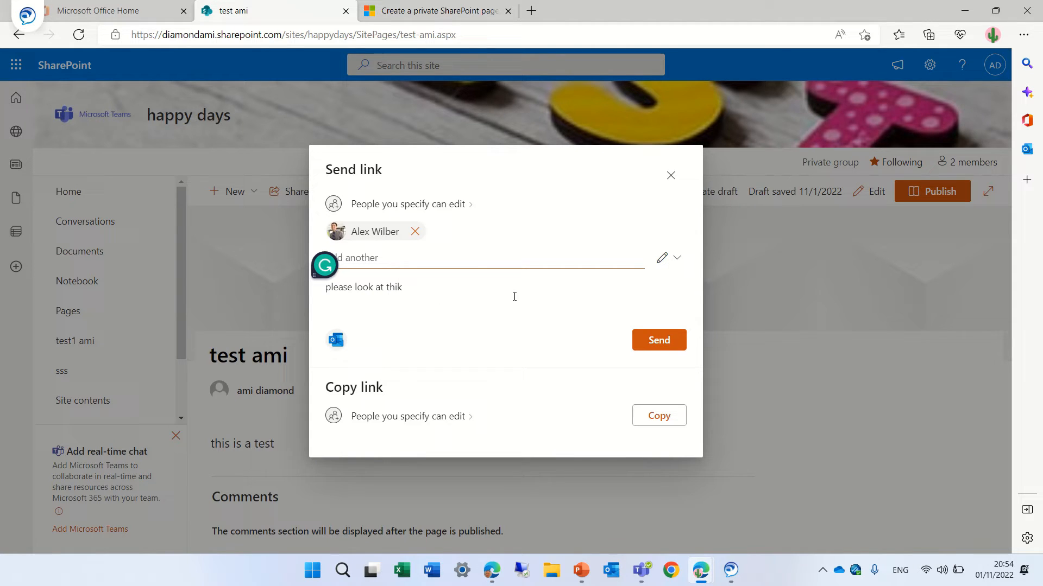
pyautogui.click(658, 340)
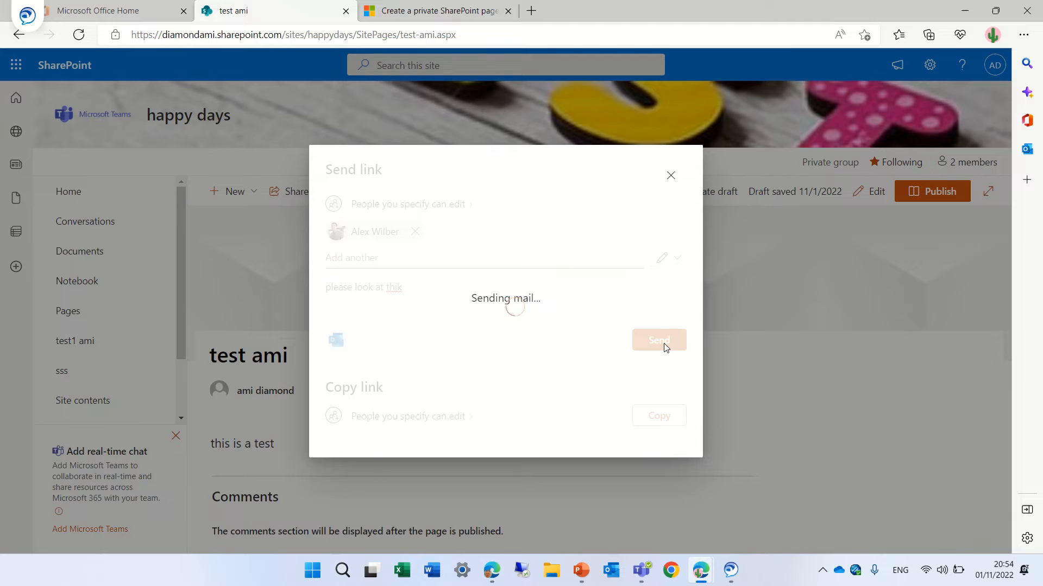
pyautogui.click(658, 340)
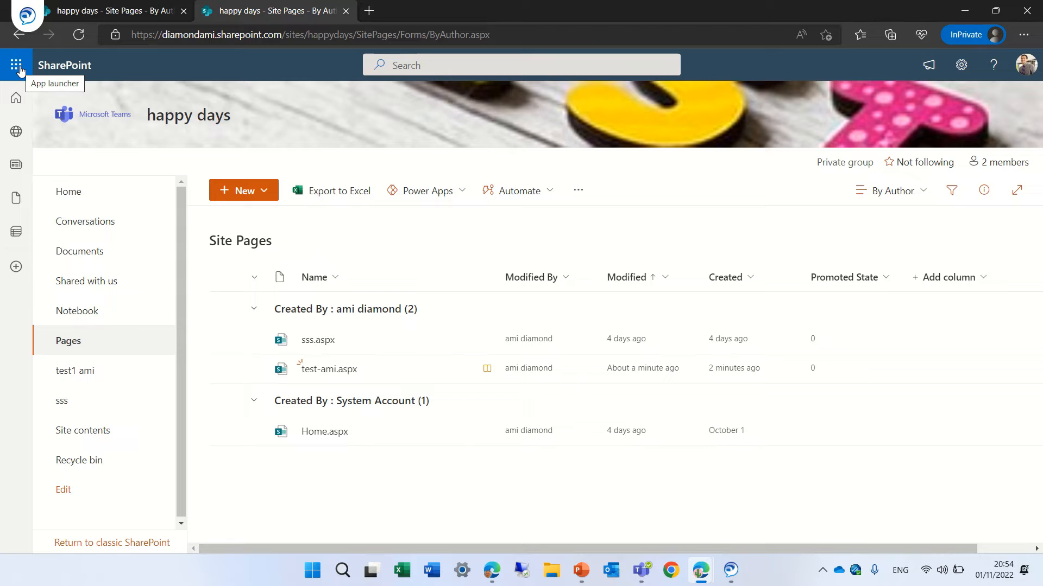
# - From the colleague's window, launch Outlook via the Microsoft 365 app launcher
pyautogui.click(16, 64)
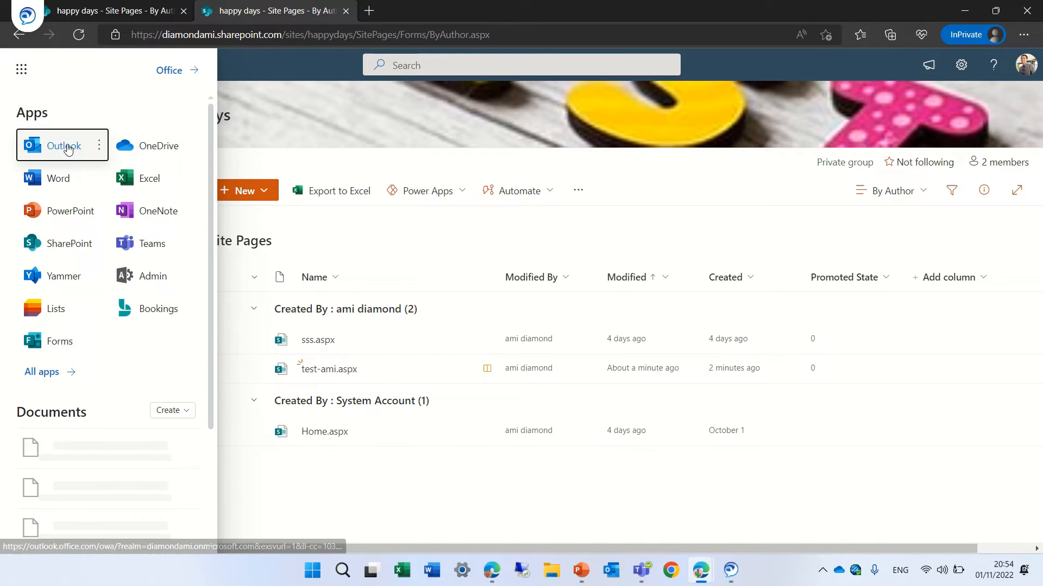
pyautogui.click(63, 146)
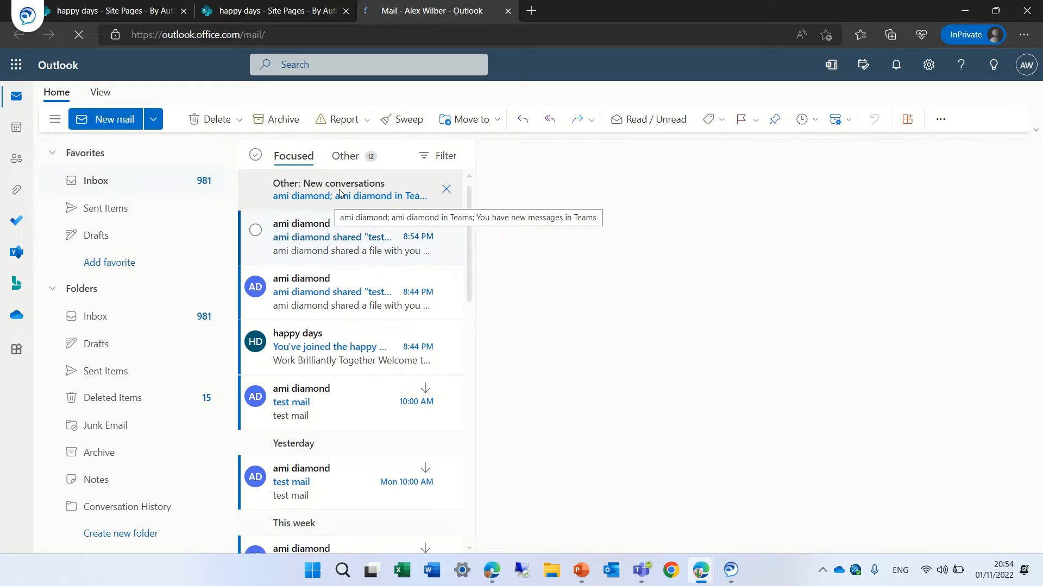
# - Find the 'shared test-ami' email in Focused, follow its Open link and start editing the page
pyautogui.click(344, 155)
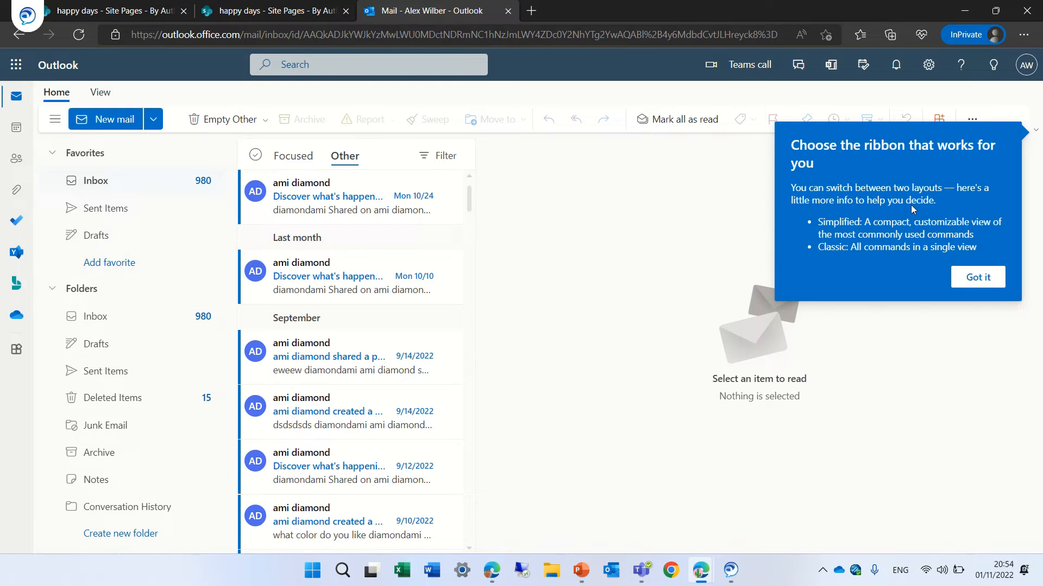
pyautogui.click(976, 277)
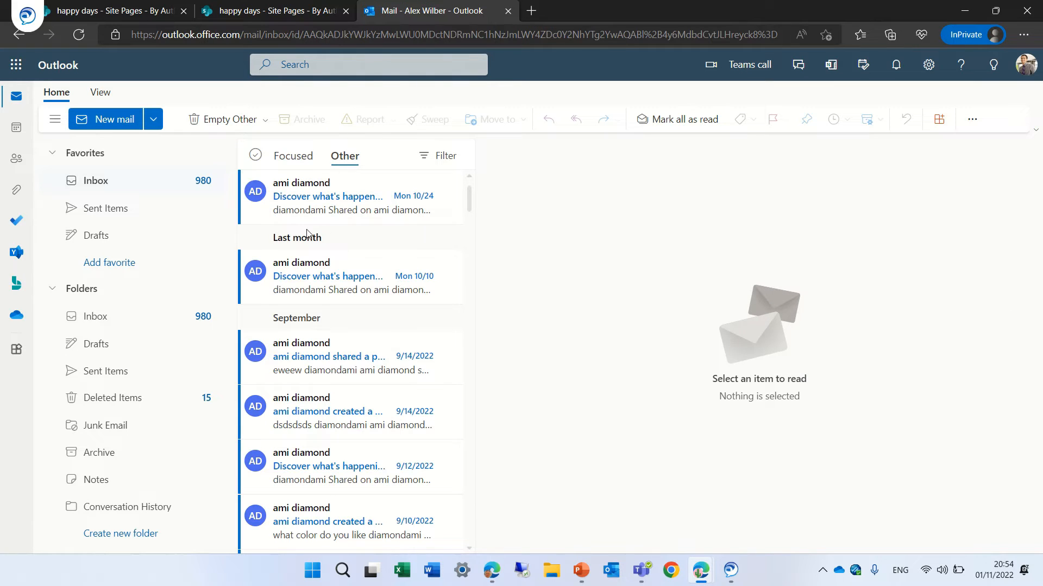
pyautogui.click(293, 156)
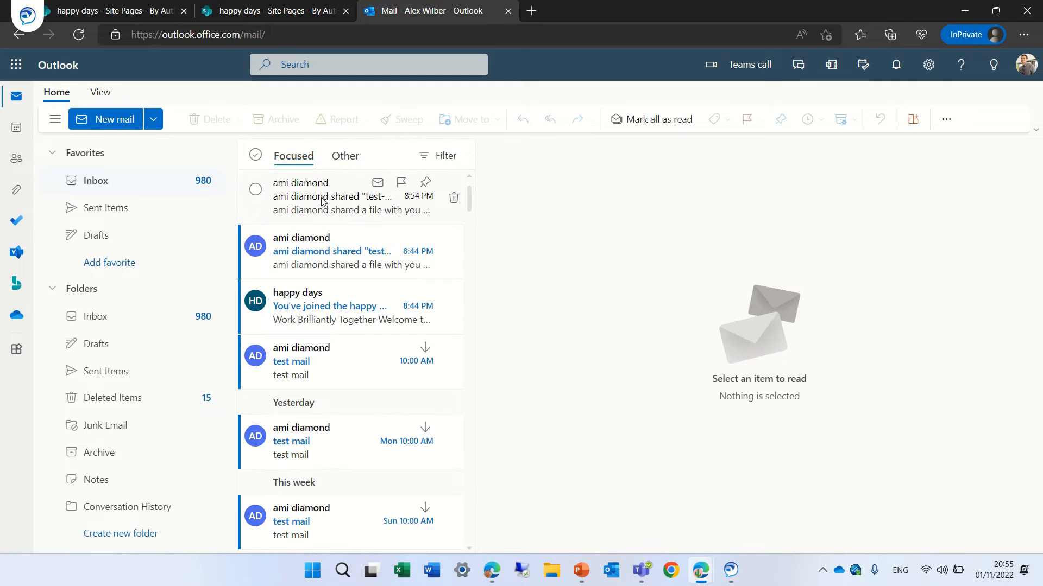
pyautogui.click(333, 197)
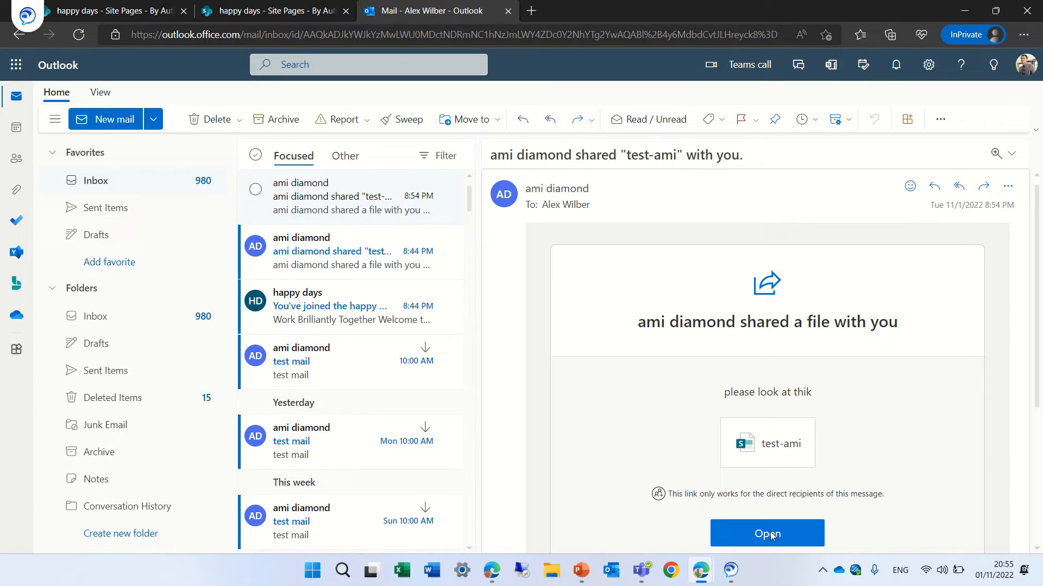
pyautogui.click(767, 533)
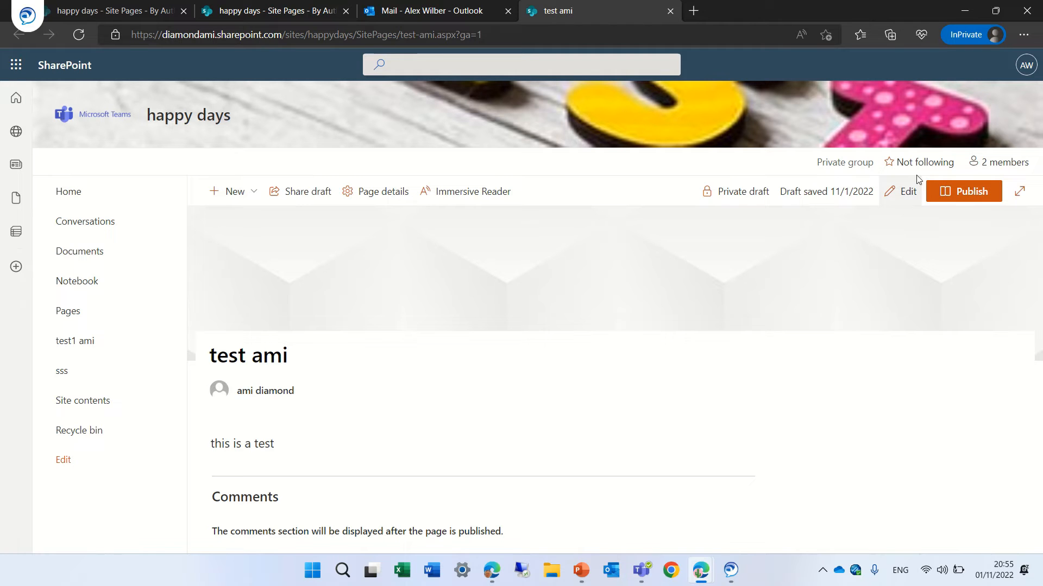
pyautogui.click(906, 192)
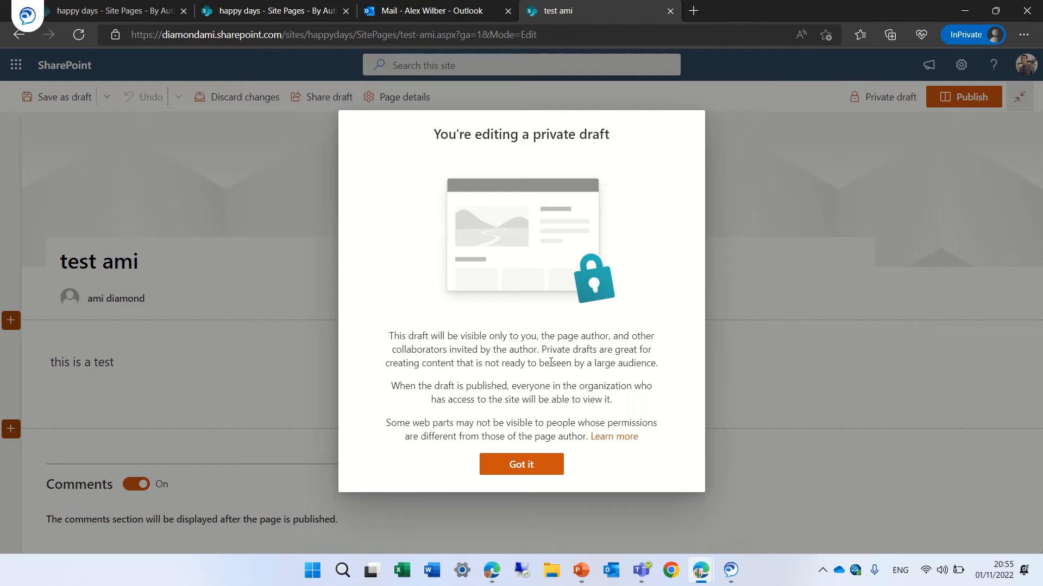
# - Dismiss the private draft notice and start a new line 'alex' under 'this is a test'
pyautogui.click(520, 463)
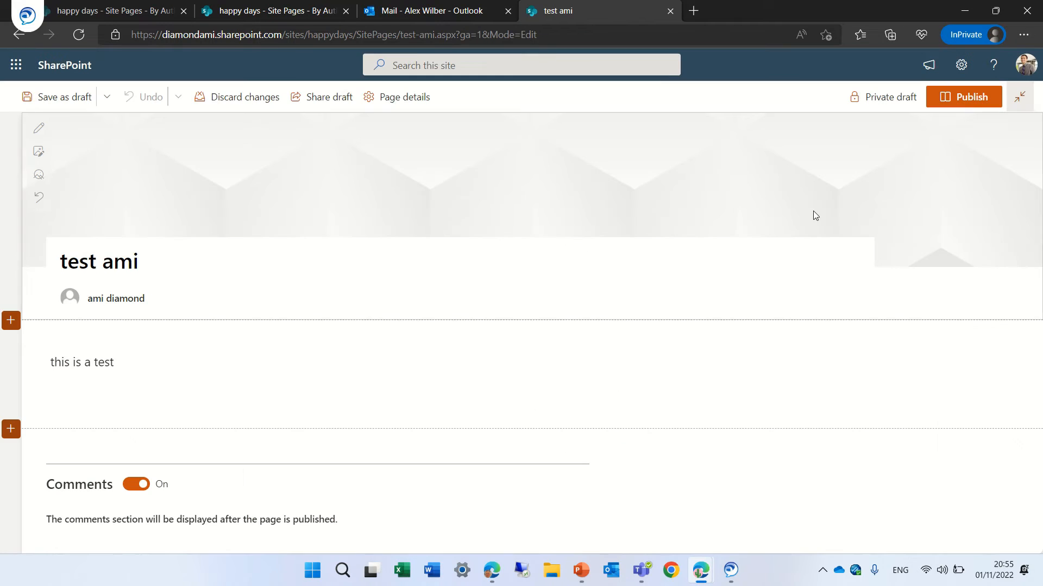
pyautogui.click(81, 363)
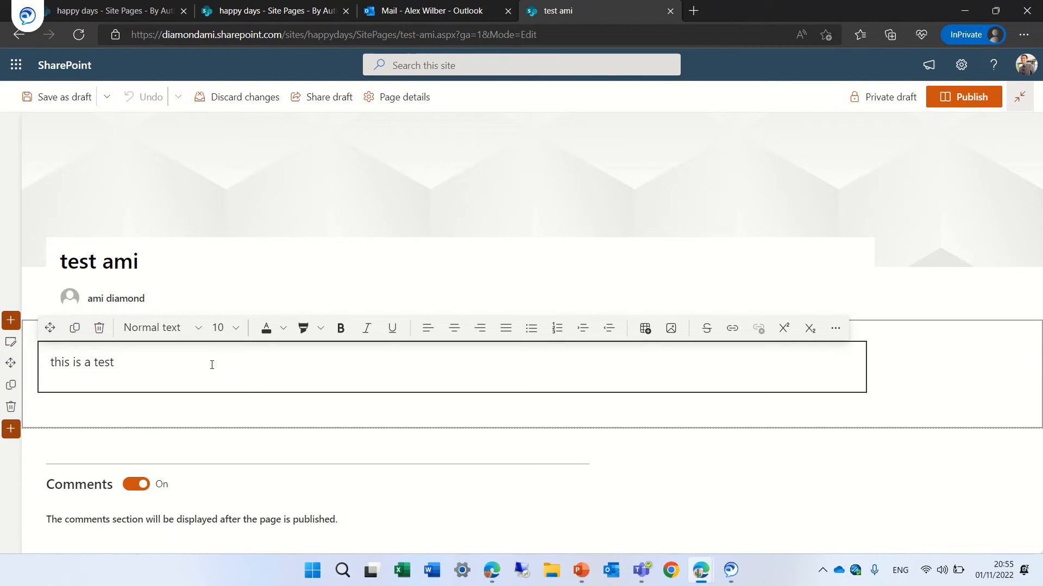
pyautogui.press('enter')
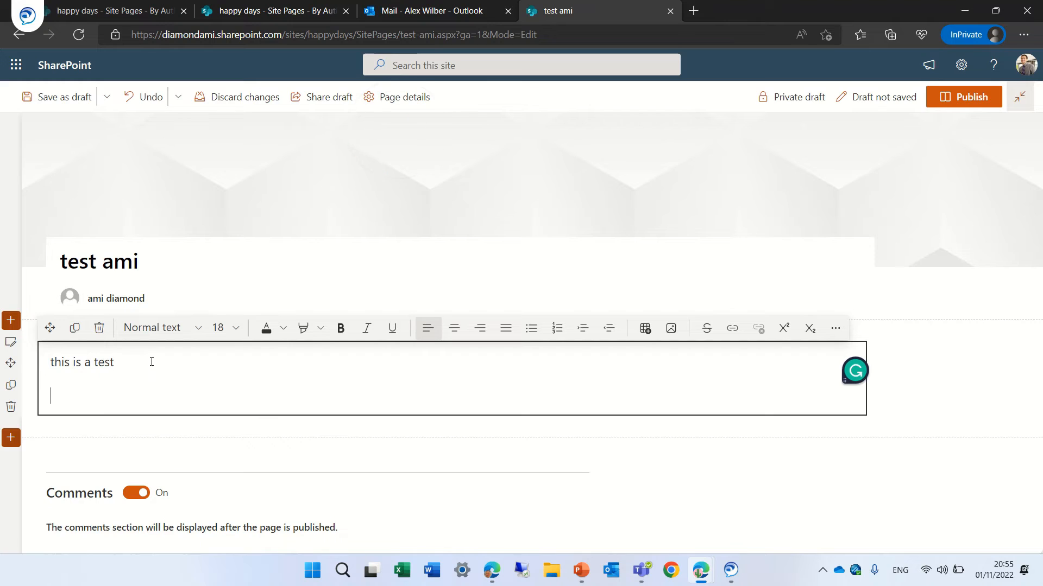
pyautogui.write('alex')
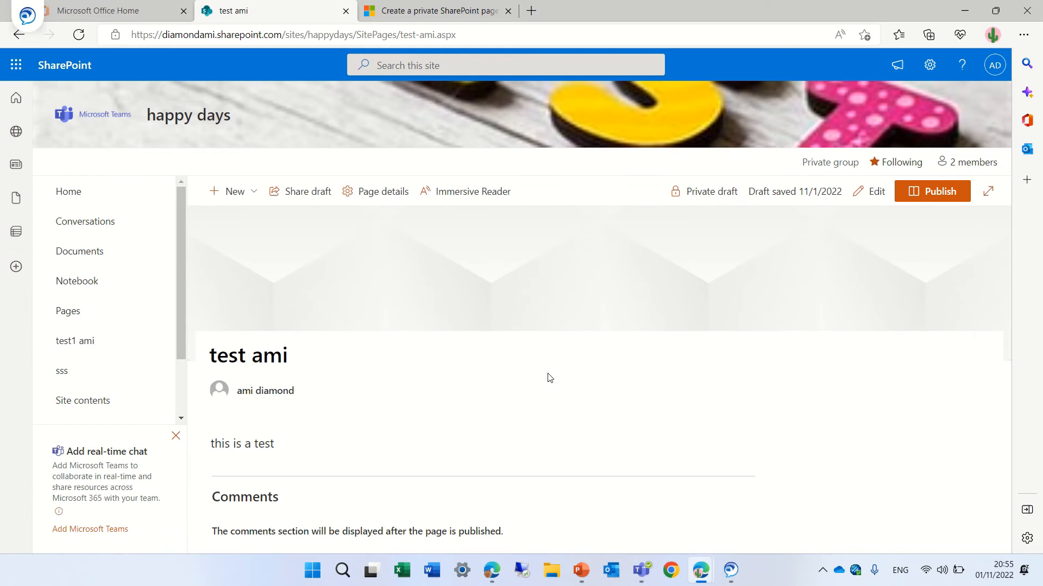
# - Attempt Edit as author, close the 'You cannot edit this page' warning; collaborator's line reads 'alex is here'
pyautogui.click(868, 191)
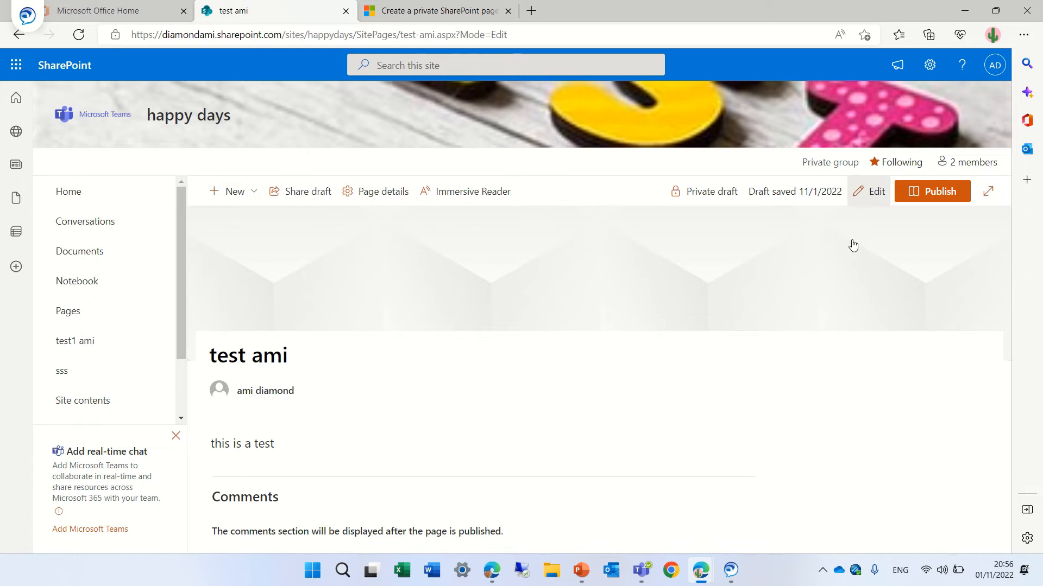
pyautogui.click(869, 191)
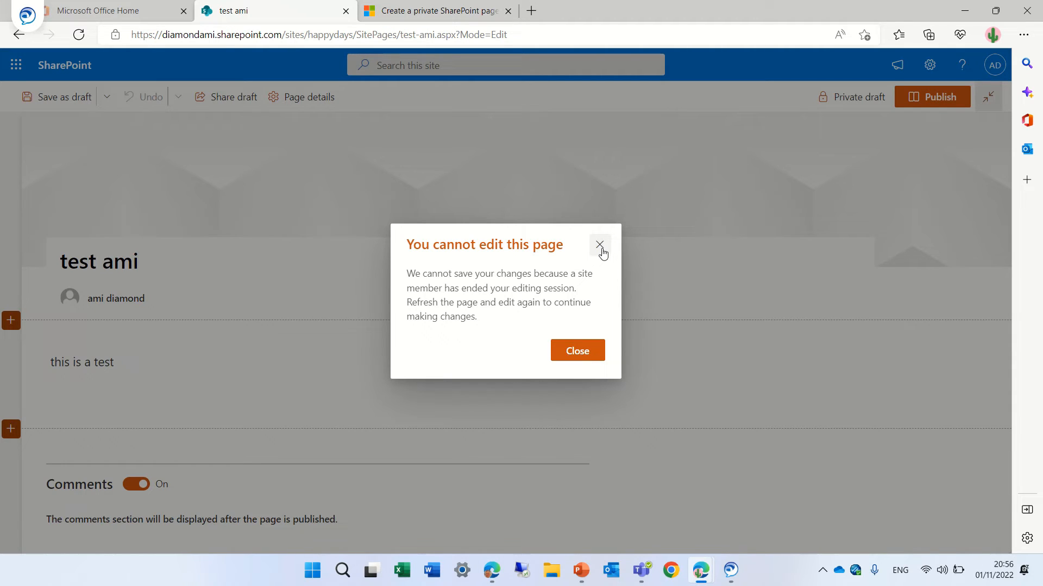
pyautogui.click(600, 244)
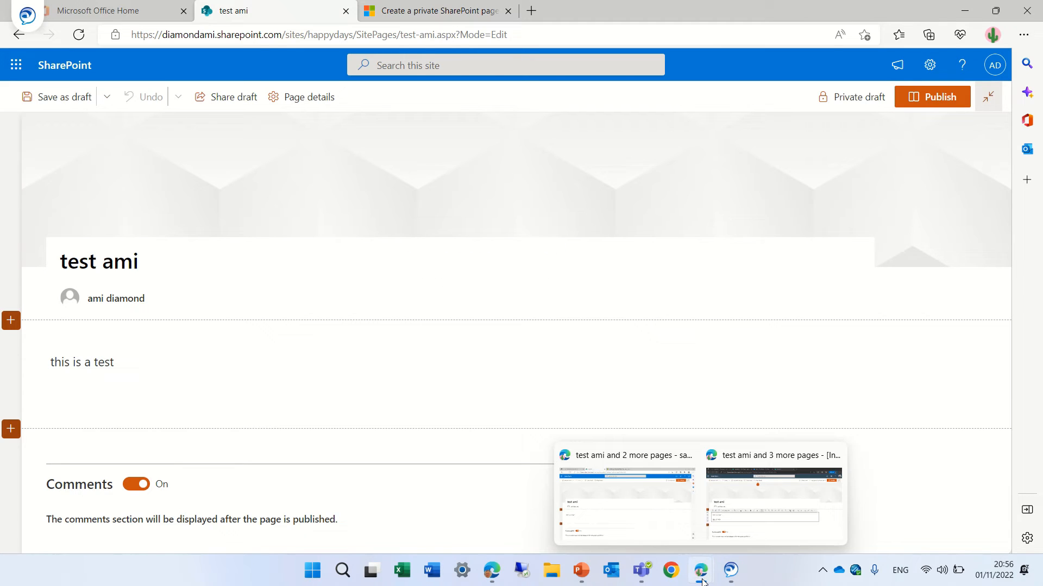
pyautogui.write('alex is here')
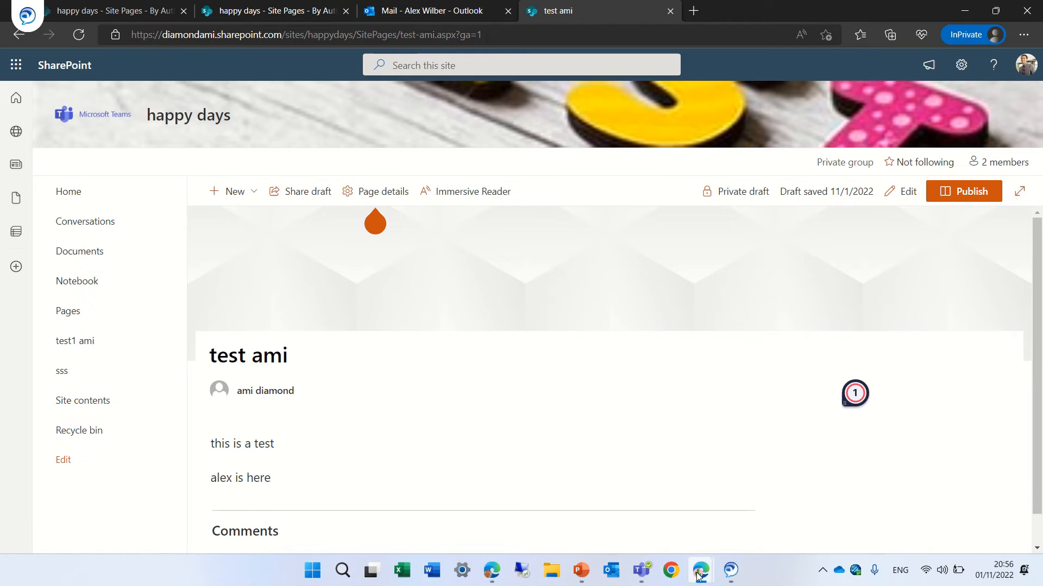
# - Reload to pick up 'alex is here', then resume editing the test ami text section
pyautogui.click(906, 191)
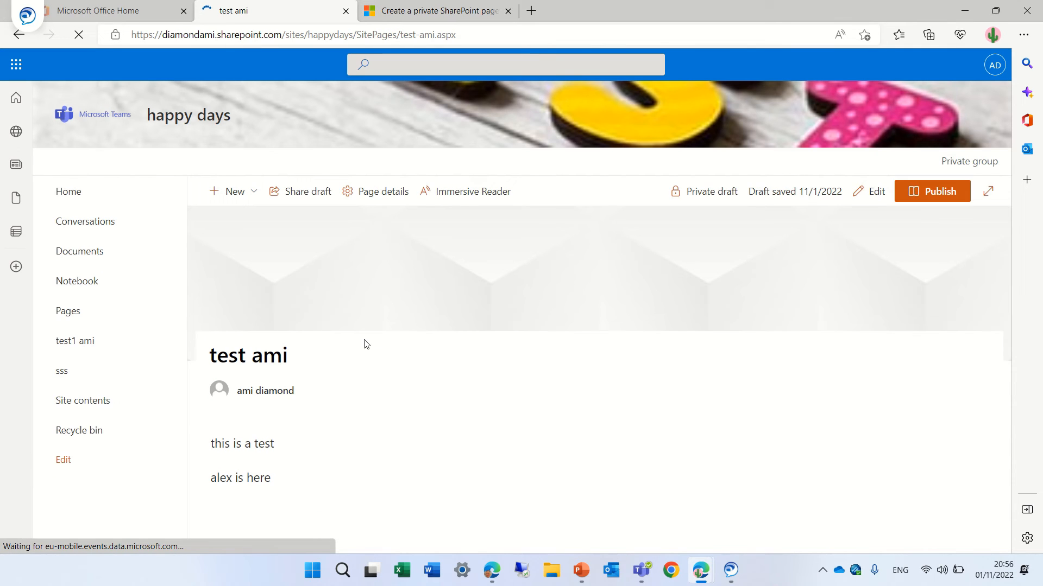
pyautogui.click(876, 191)
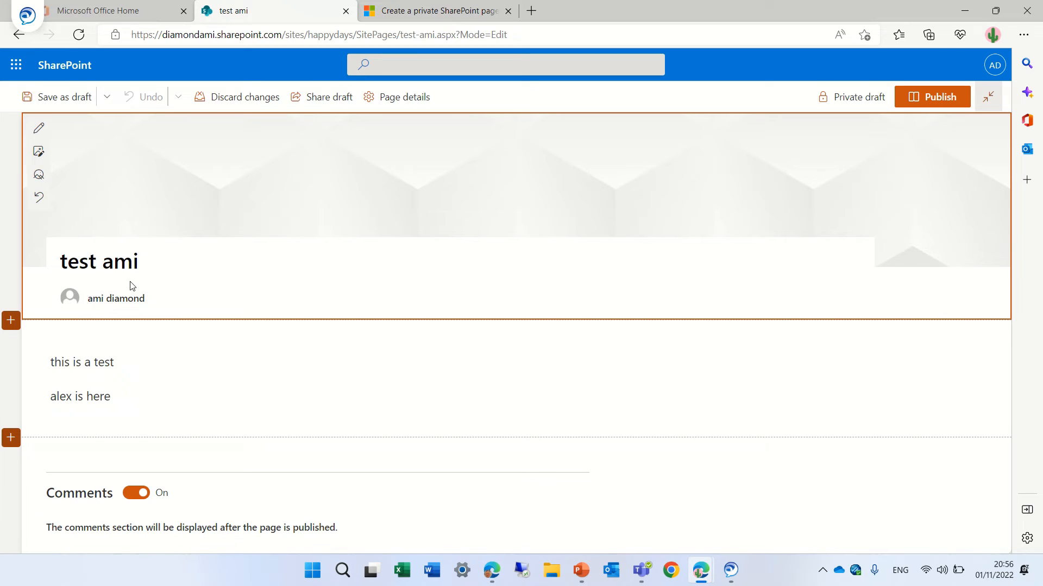
pyautogui.click(119, 397)
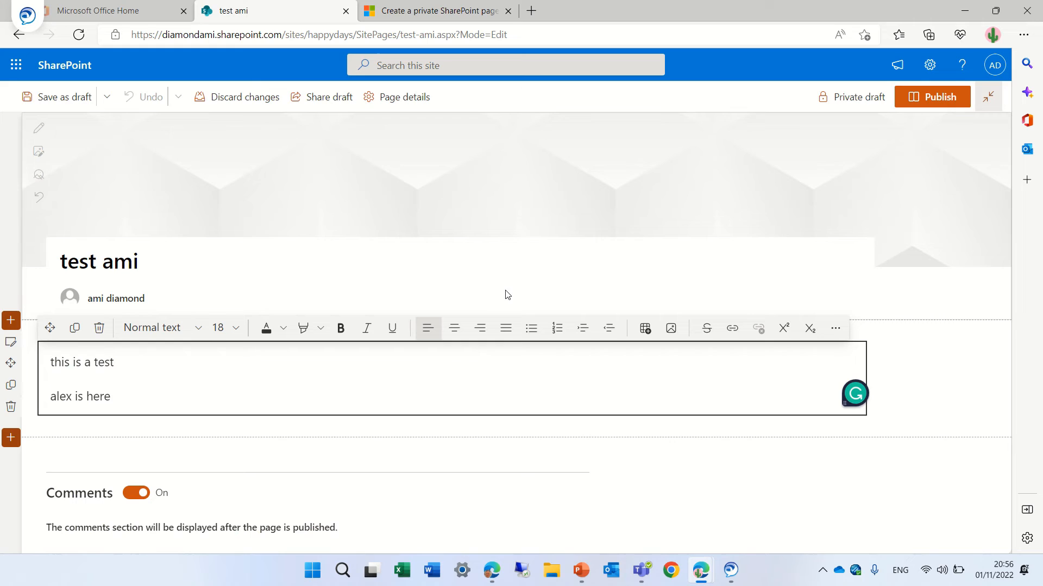
pyautogui.moveTo(558, 327)
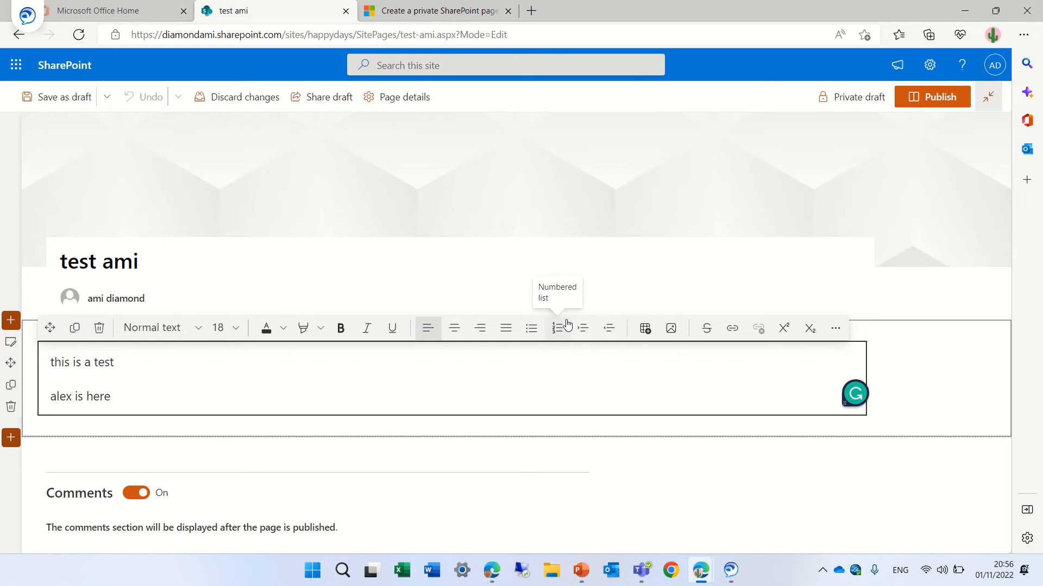
pyautogui.moveTo(995, 365)
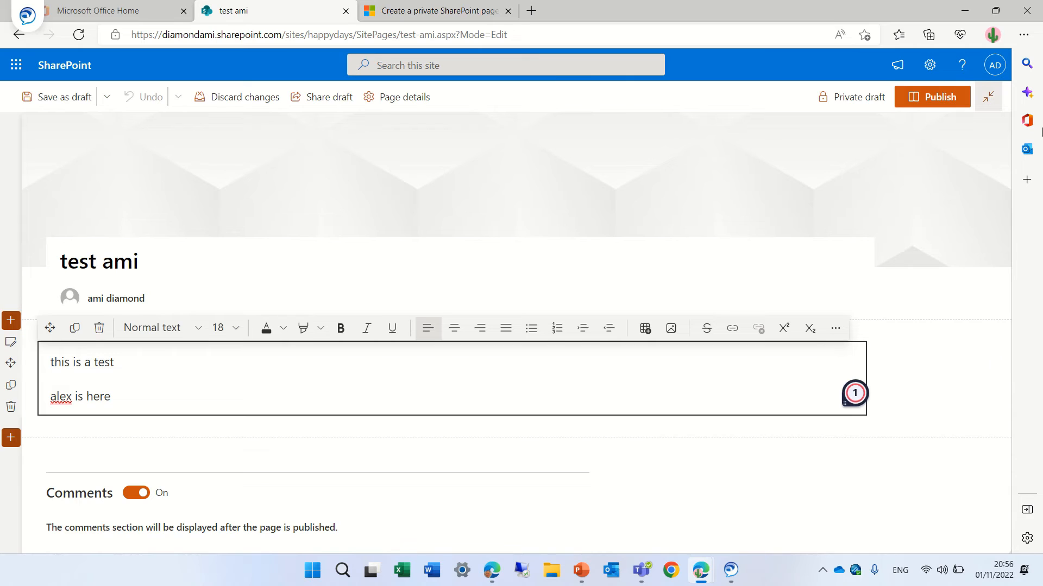
# - Publish test ami to the happy days site and dismiss the sharing suggestions panel
pyautogui.click(939, 97)
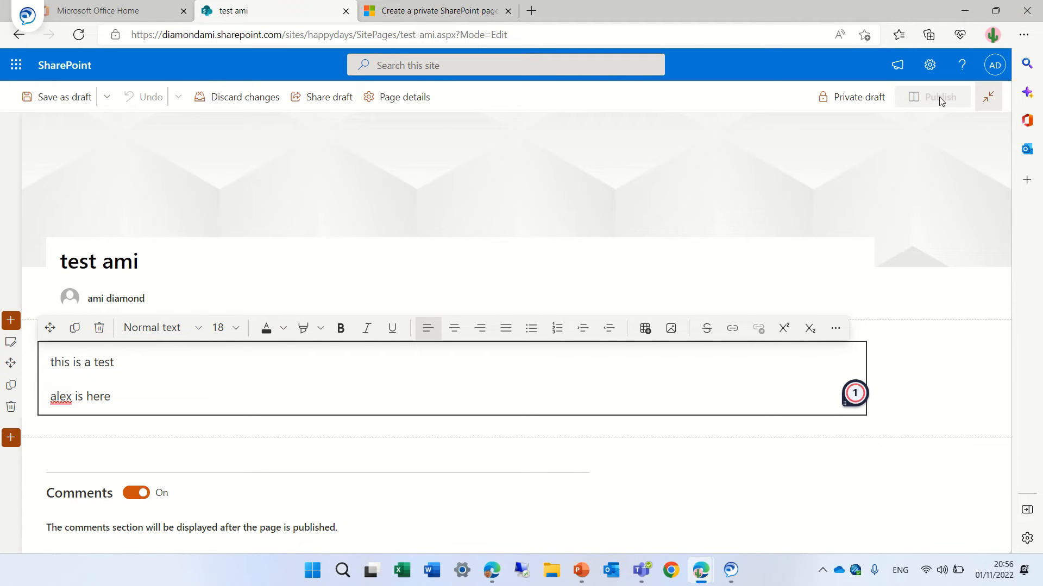
pyautogui.click(938, 97)
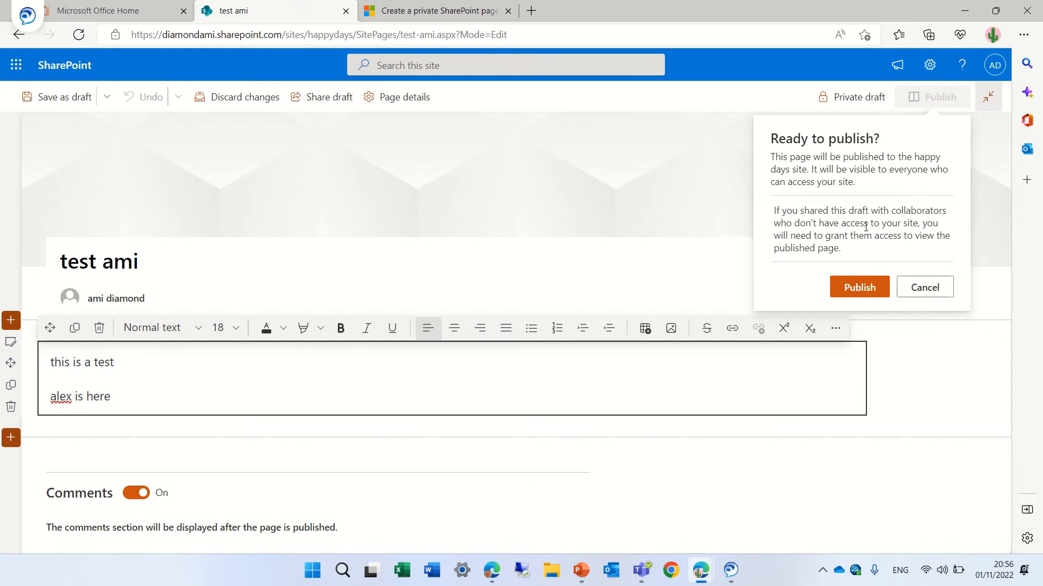
pyautogui.moveTo(908, 207)
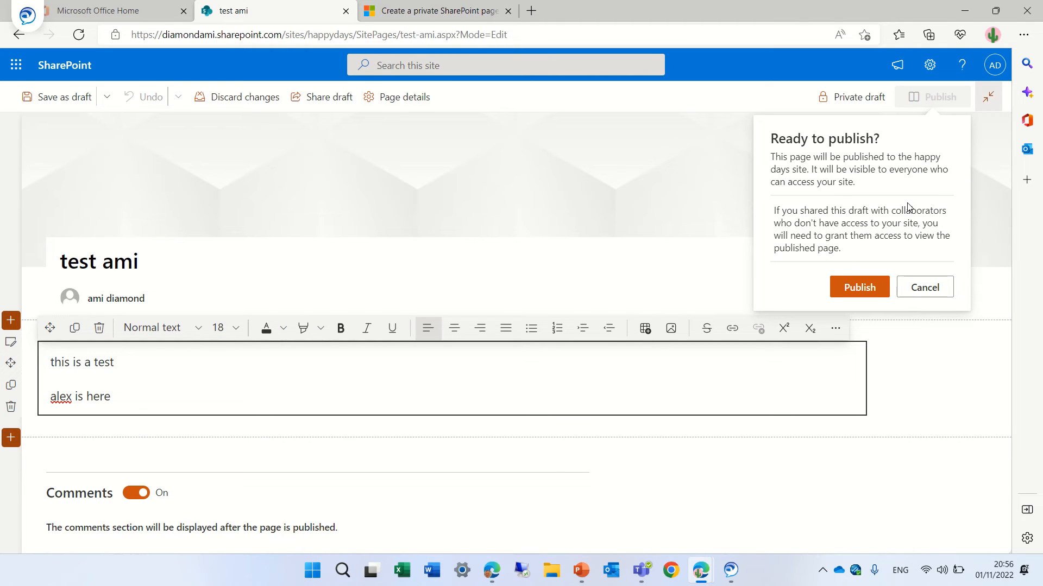
pyautogui.click(858, 287)
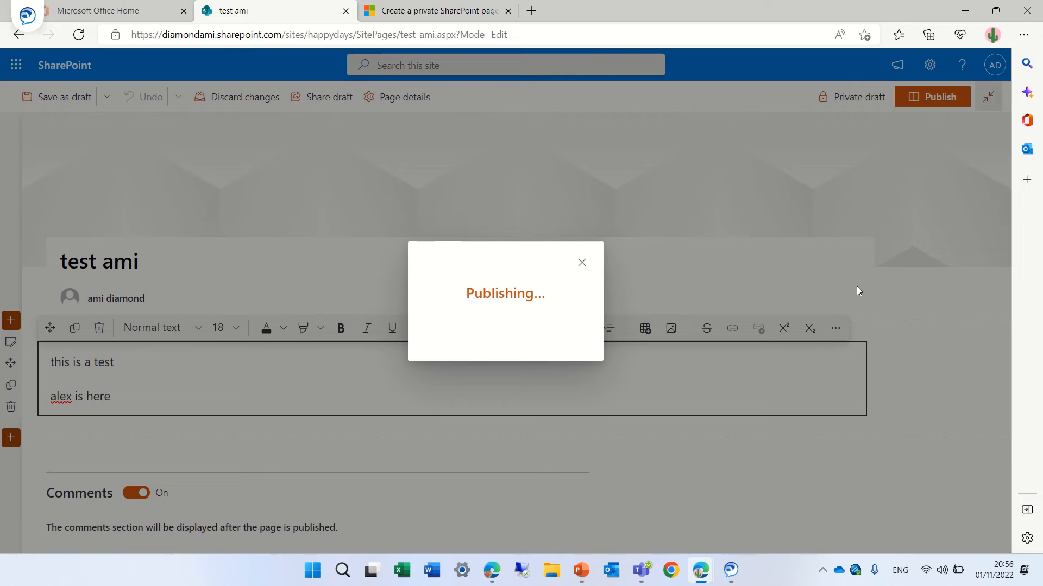
pyautogui.click(932, 97)
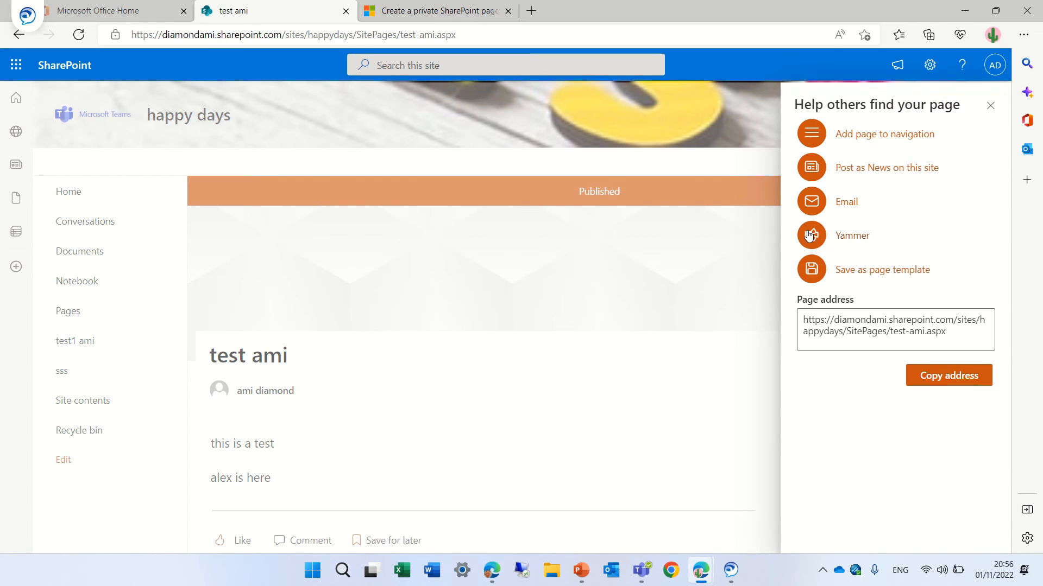
pyautogui.click(990, 105)
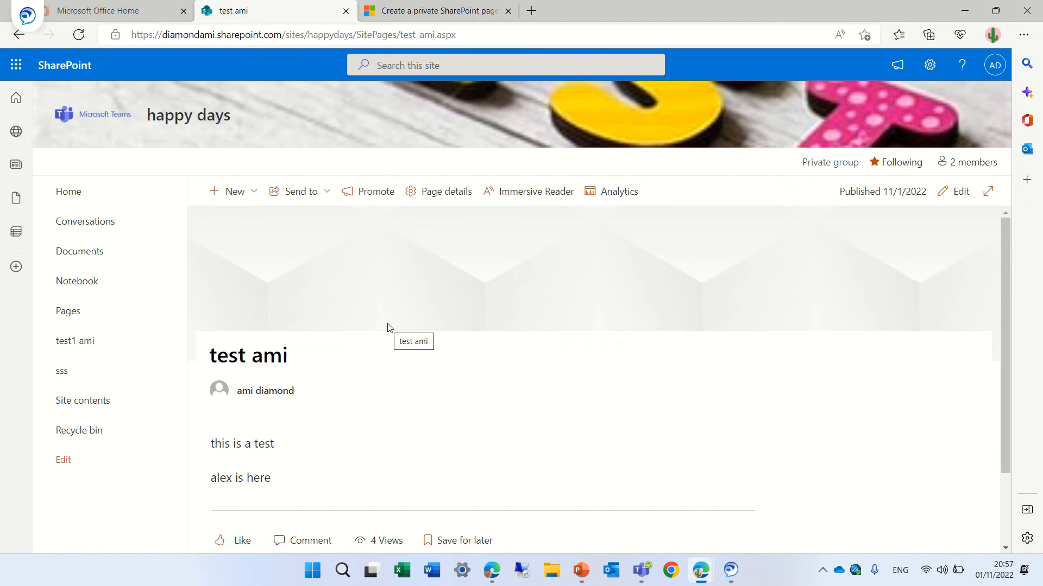
# - Scroll through the Microsoft Support private-draft article's steps and Notes section
pyautogui.click(436, 11)
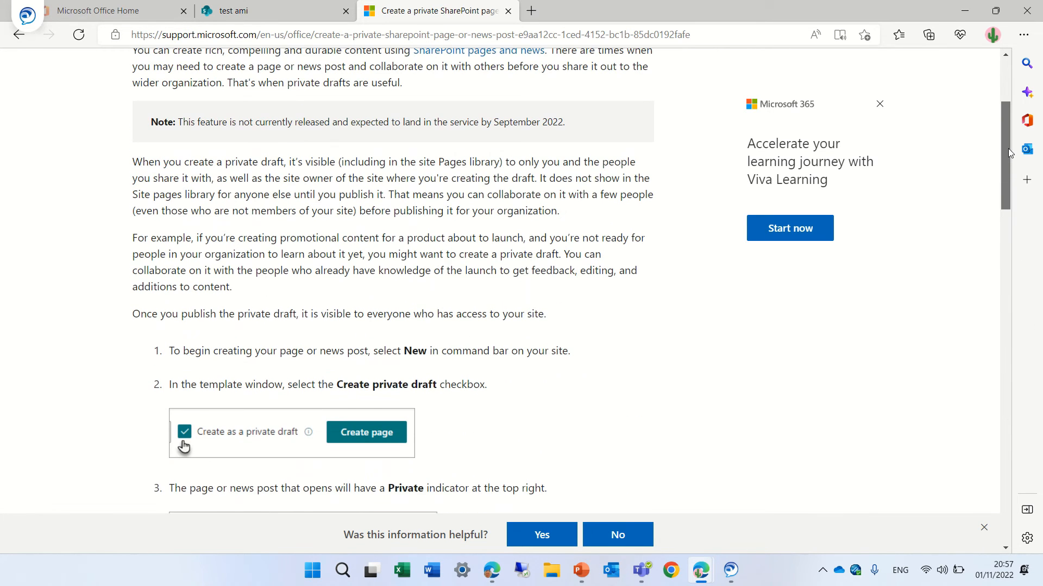
pyautogui.scroll(-3)
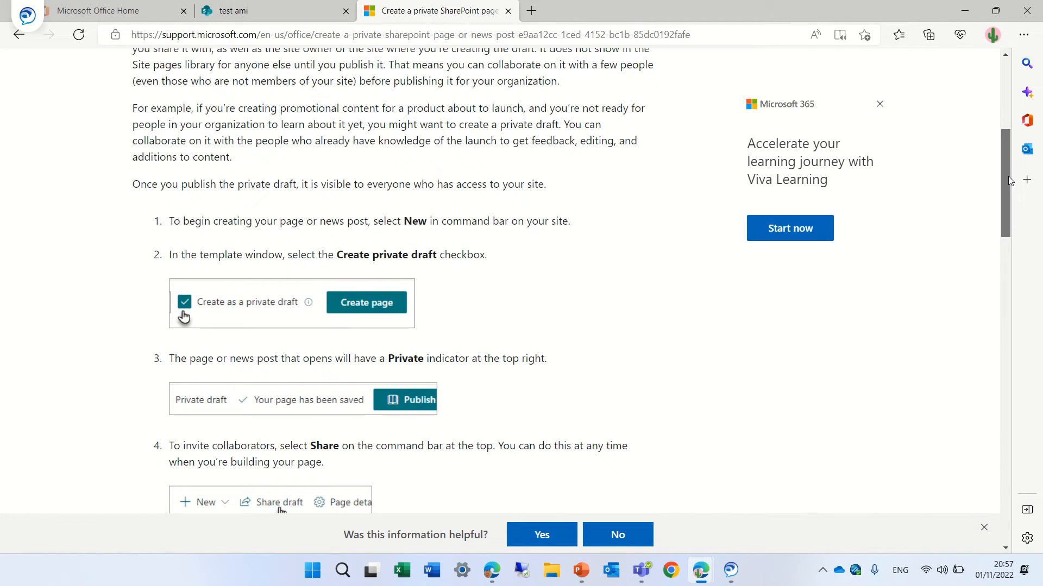
pyautogui.scroll(-3)
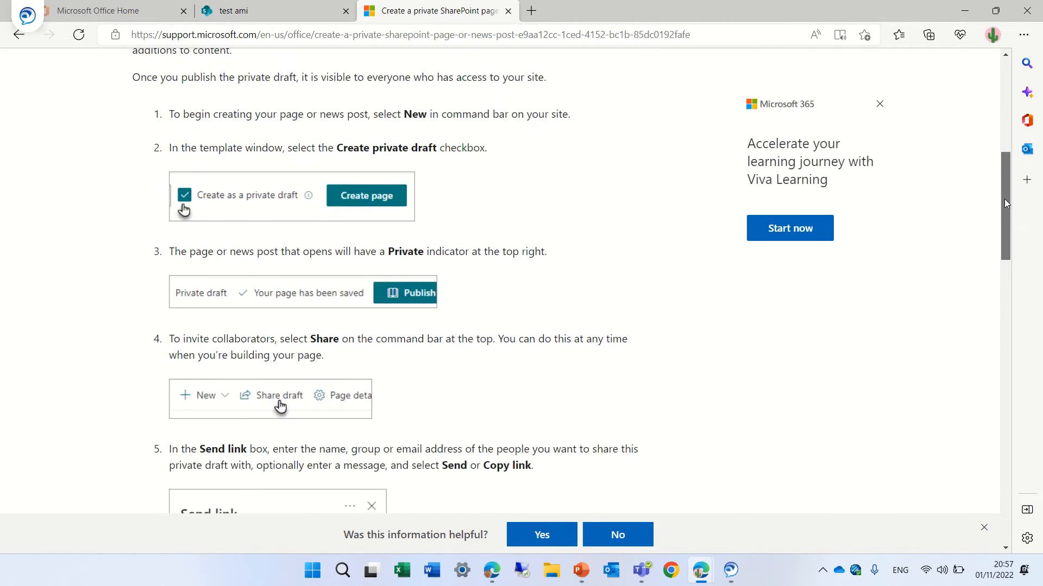
pyautogui.scroll(-3)
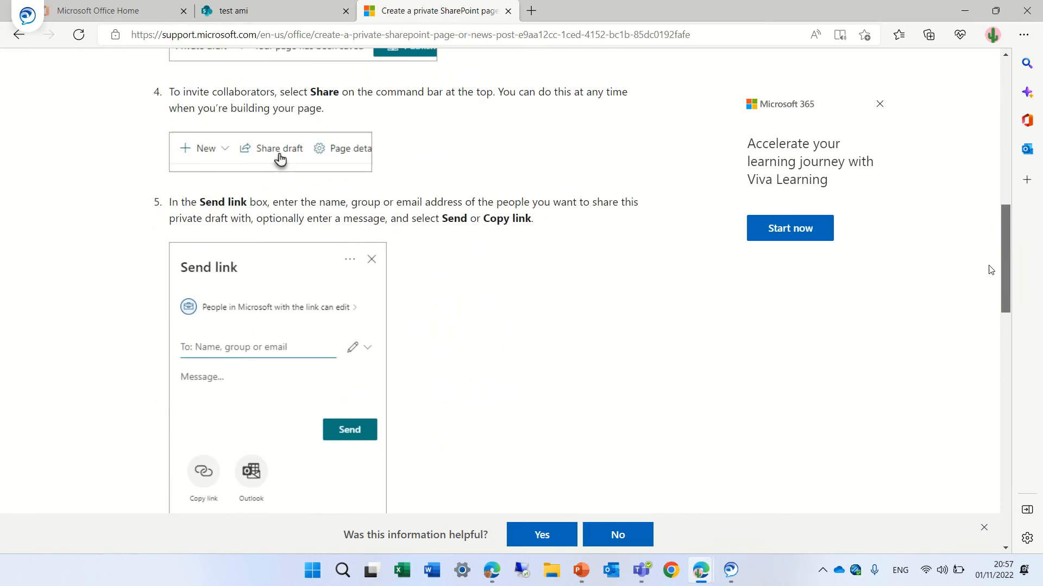
pyautogui.scroll(-3)
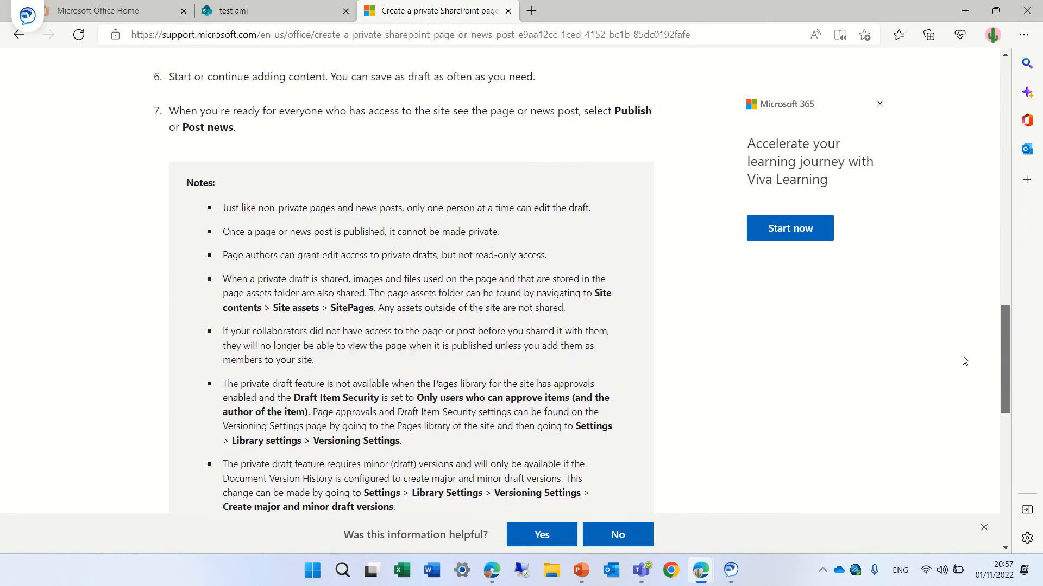
pyautogui.scroll(-3)
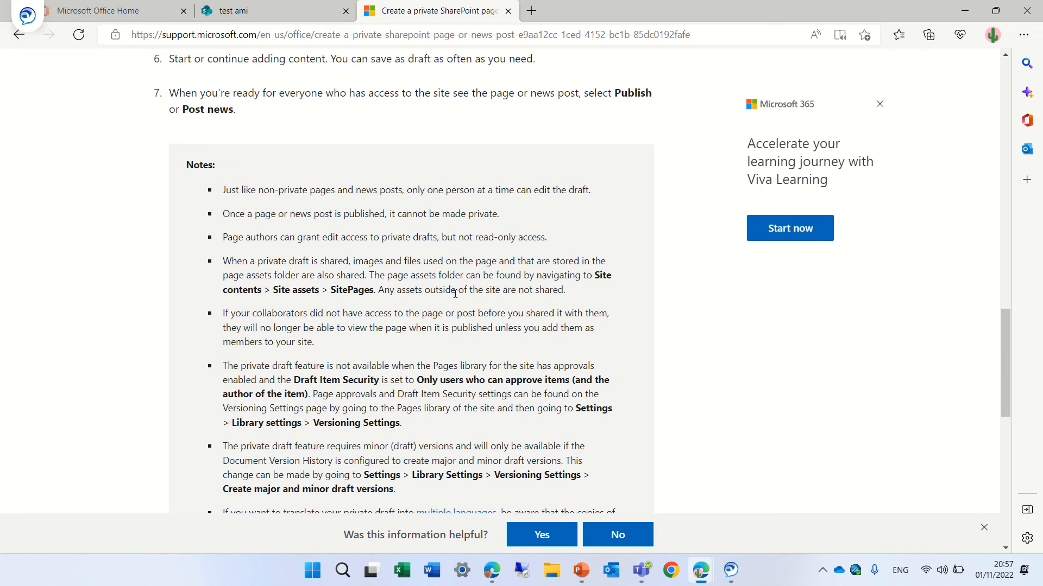
pyautogui.moveTo(372, 404)
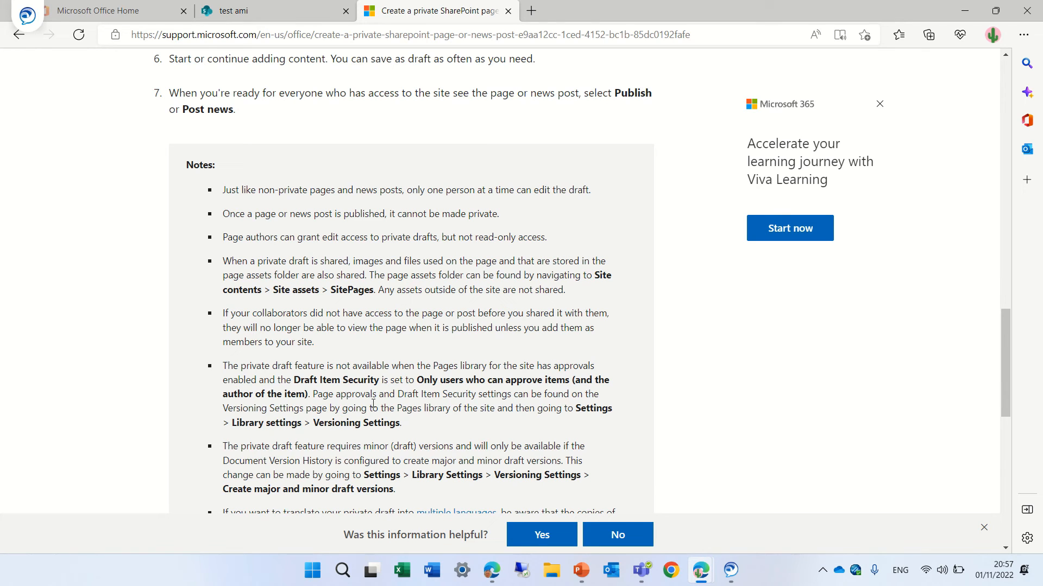
pyautogui.moveTo(527, 360)
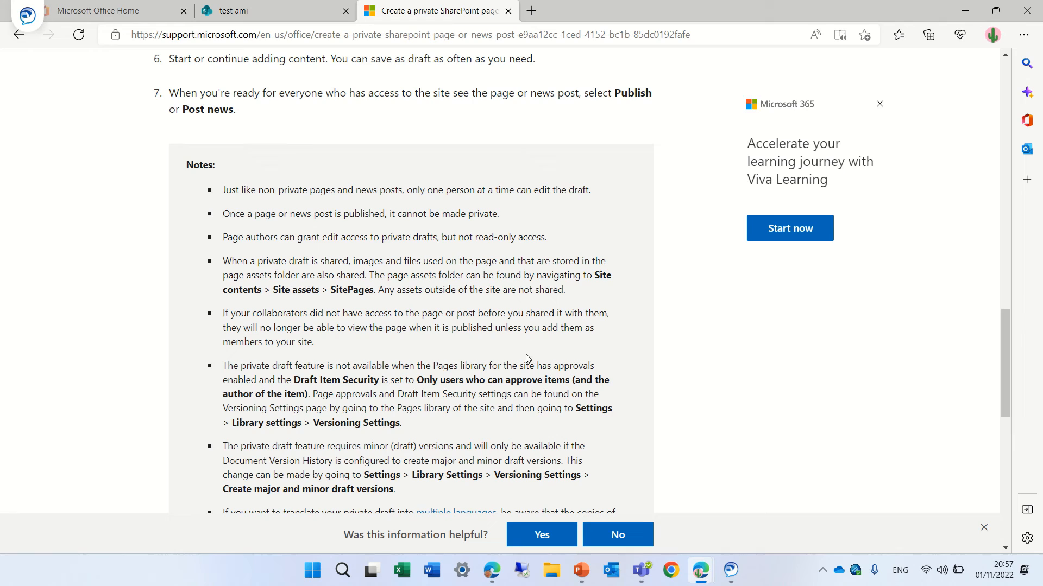
pyautogui.moveTo(540, 356)
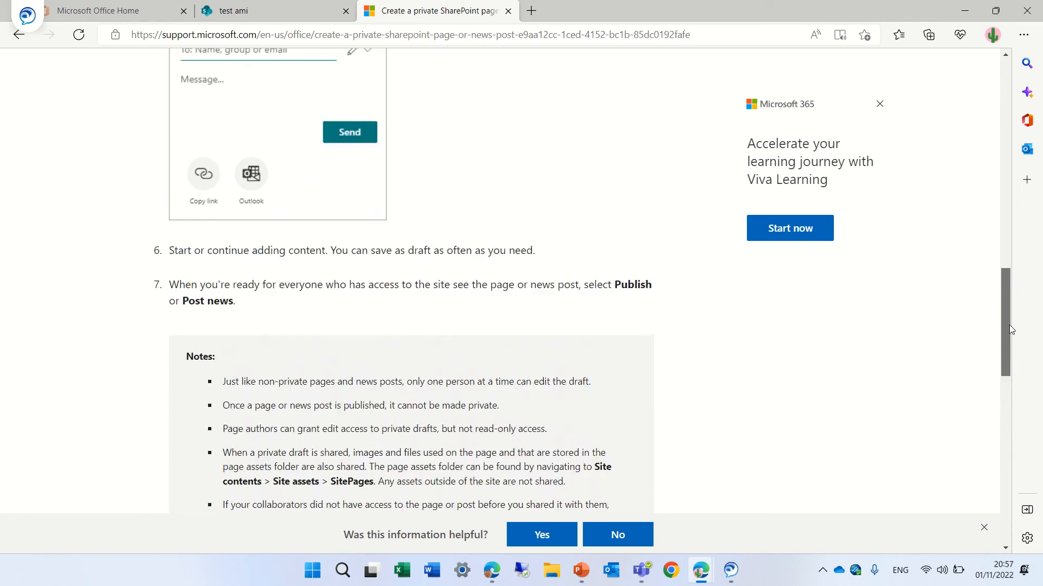
pyautogui.scroll(-3)
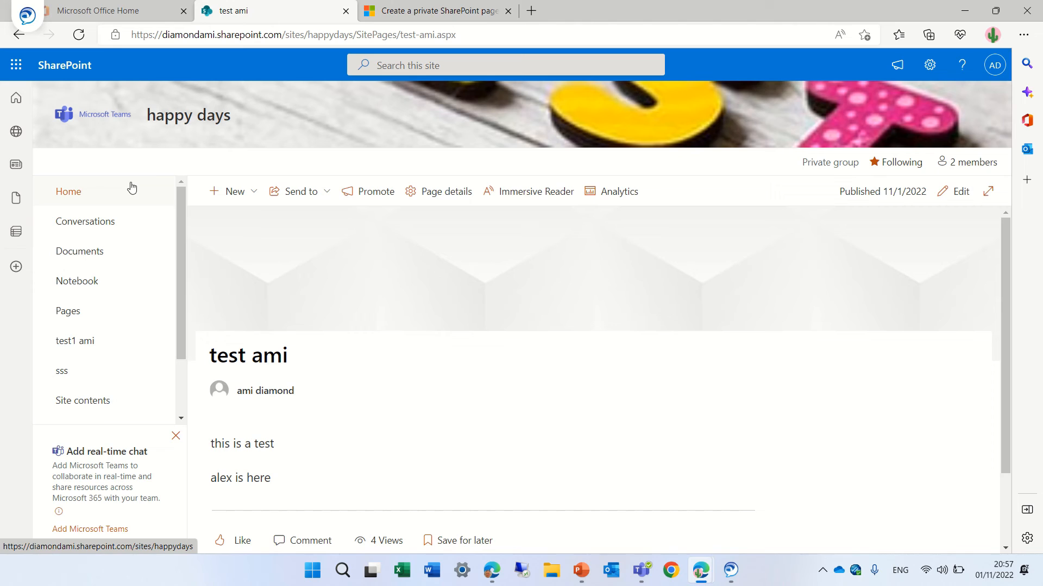
# - From the happy days home page, start a new News post using the Visual template
pyautogui.click(67, 191)
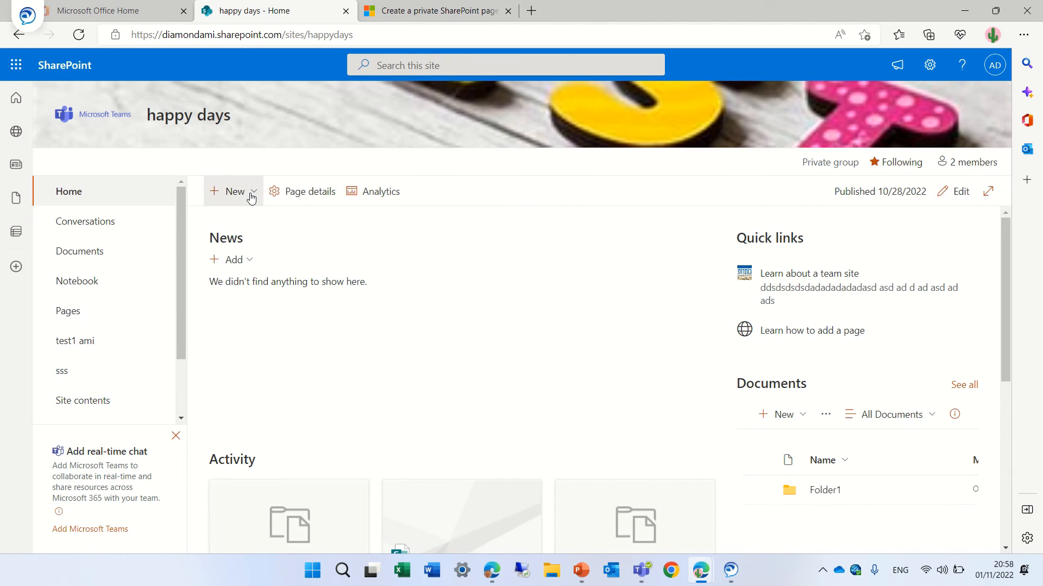
pyautogui.click(234, 191)
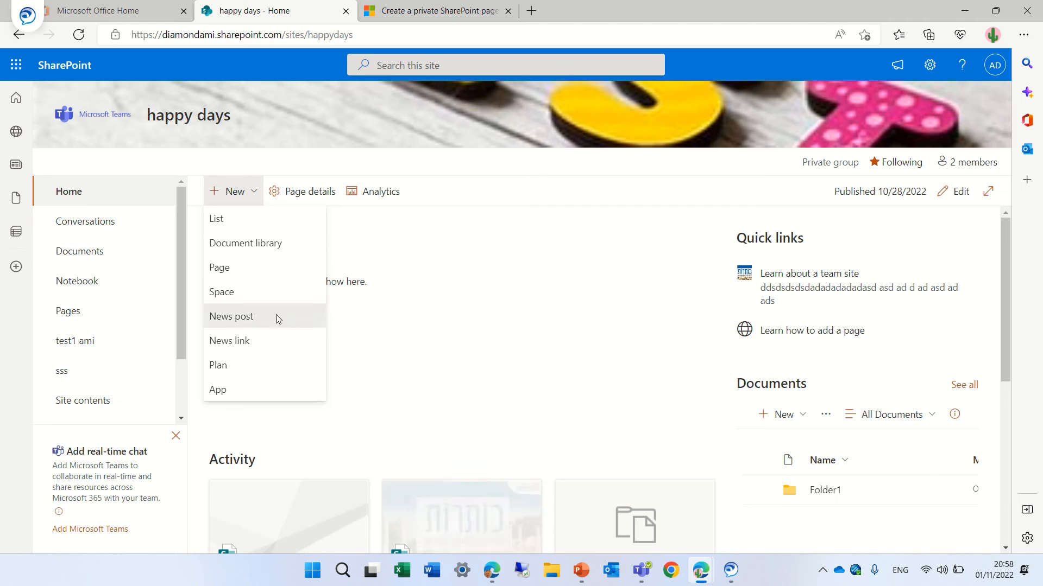
pyautogui.click(230, 316)
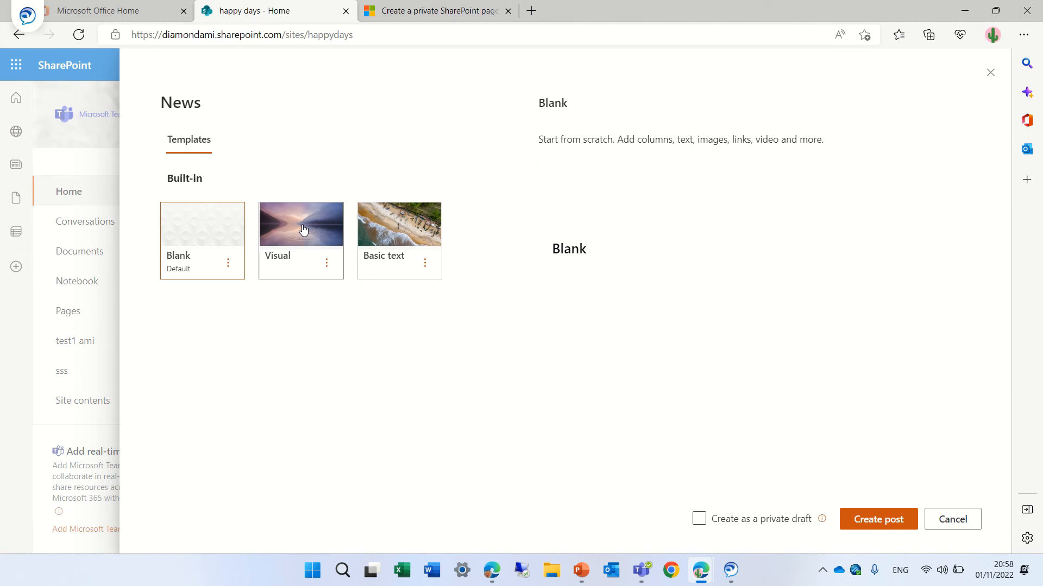
pyautogui.click(300, 224)
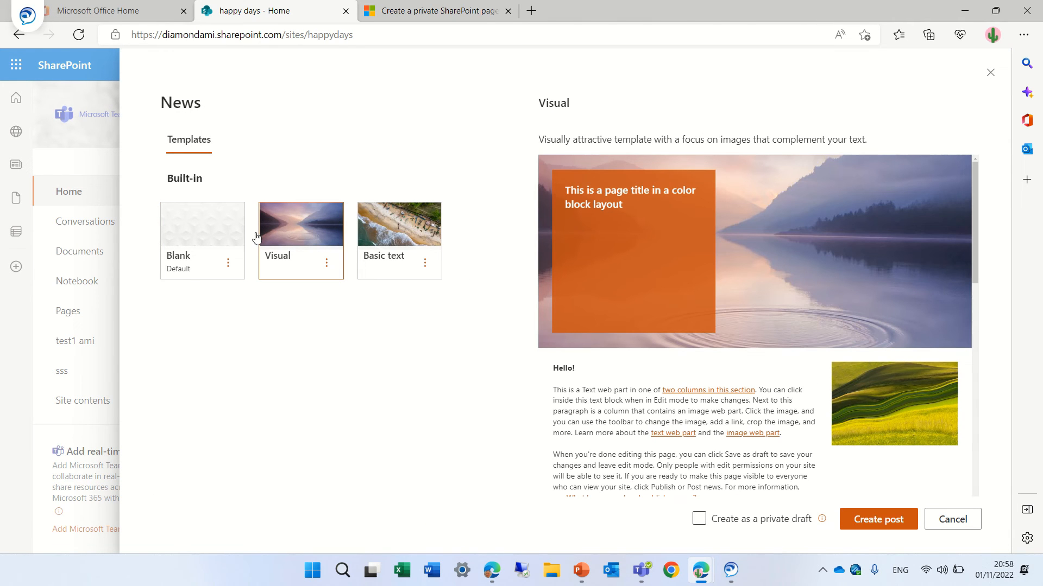
pyautogui.moveTo(743, 524)
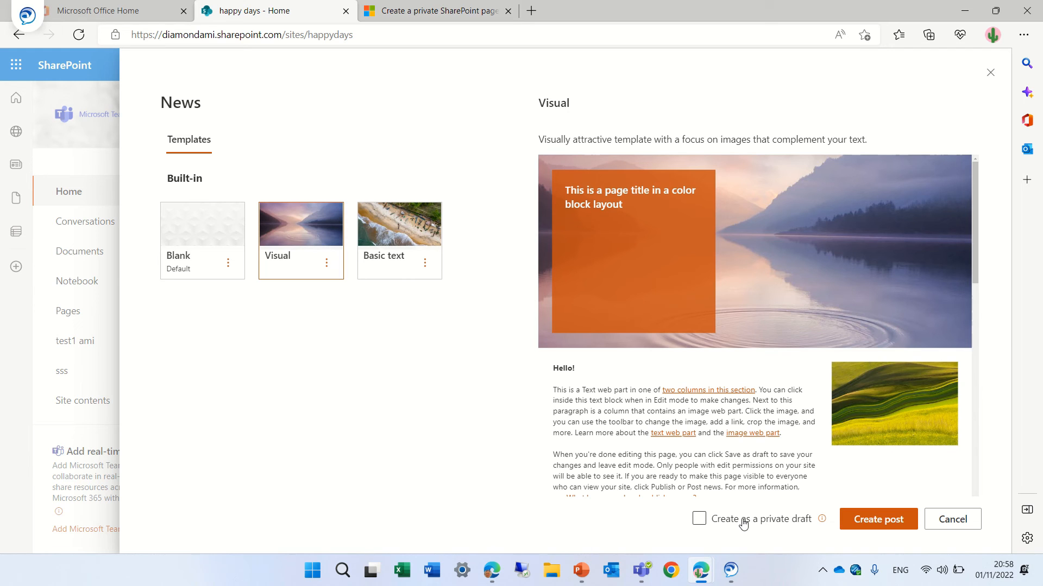
# - Create the post as a private draft, title it 'test news' and save the draft
pyautogui.click(878, 520)
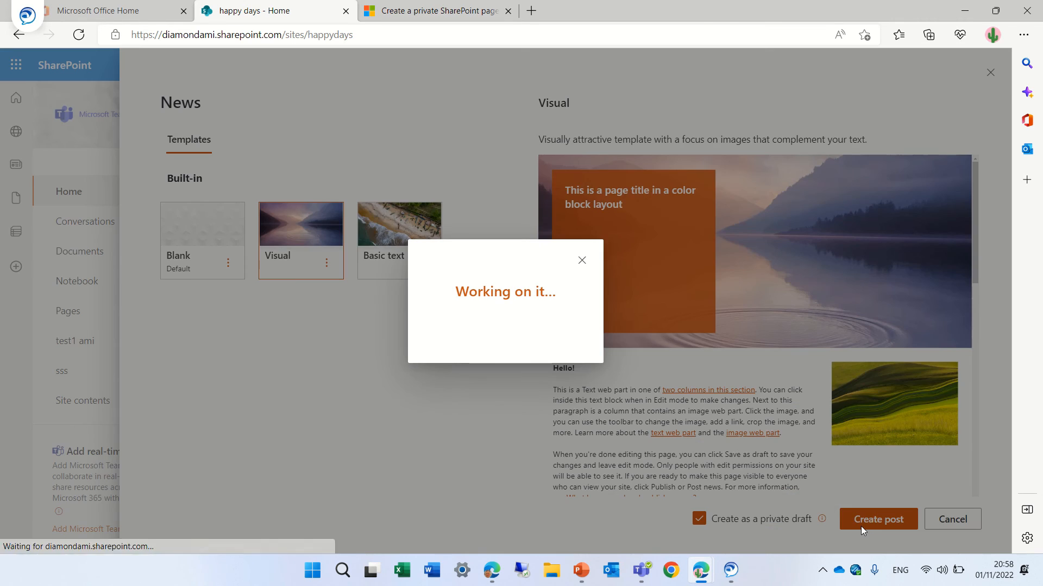
pyautogui.click(878, 519)
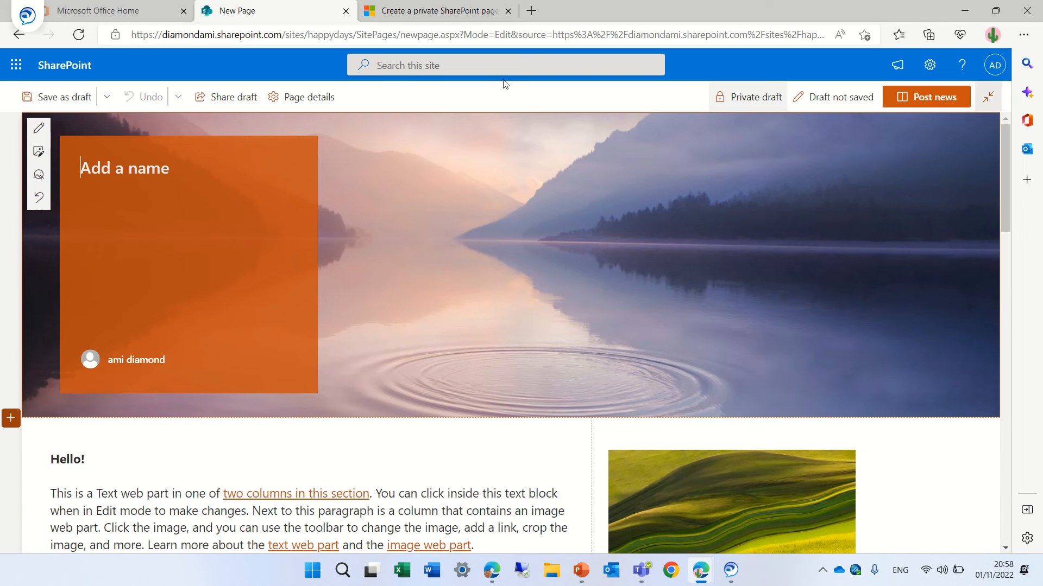
pyautogui.moveTo(773, 72)
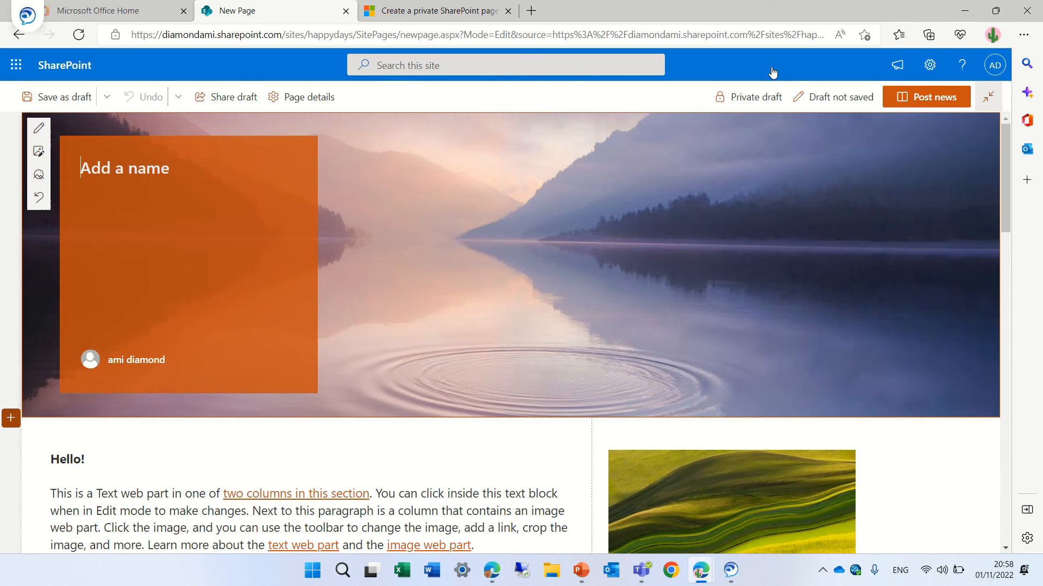
pyautogui.moveTo(751, 85)
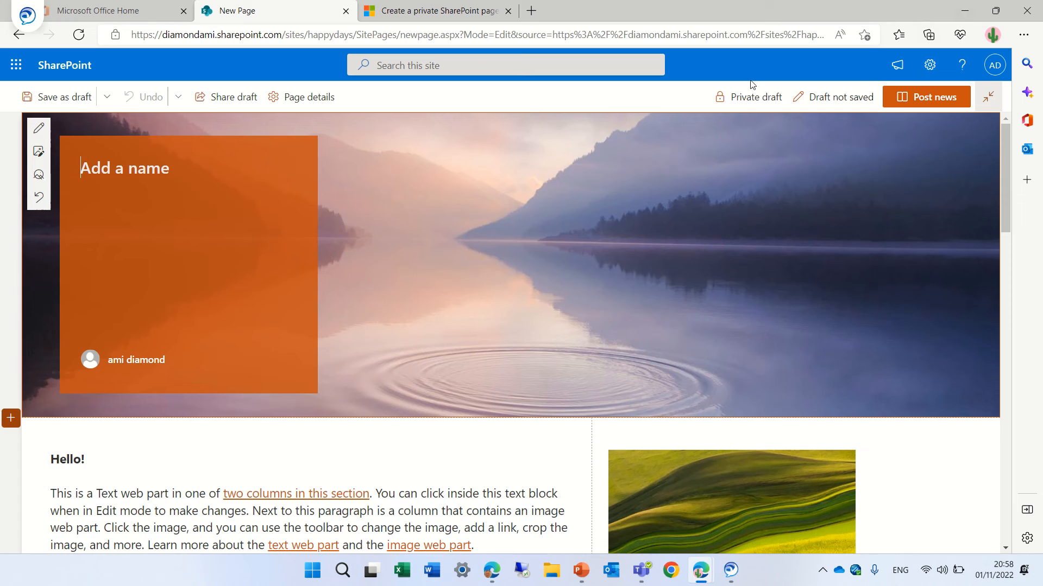
pyautogui.click(63, 96)
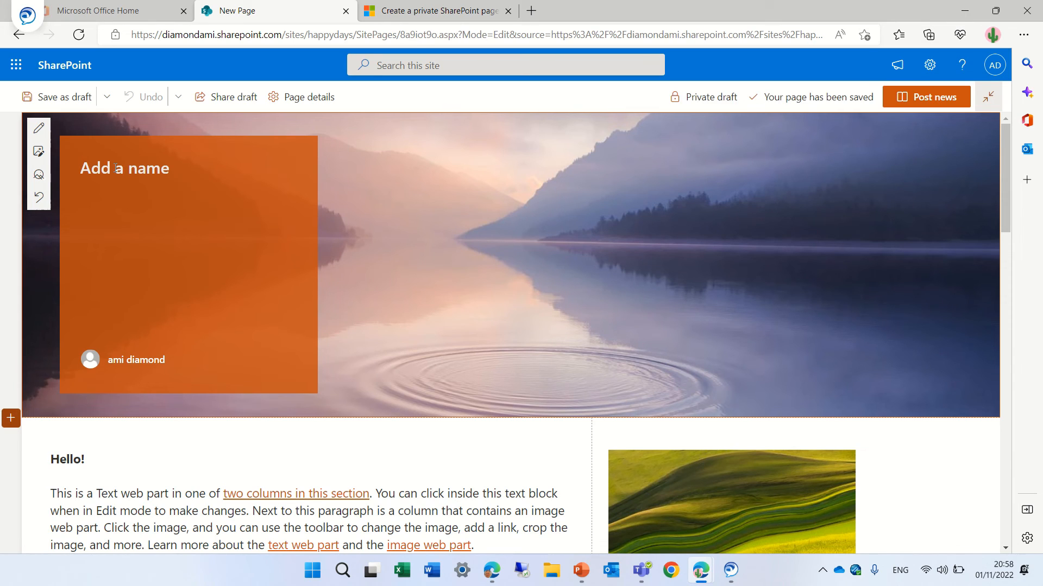
pyautogui.write('test news')
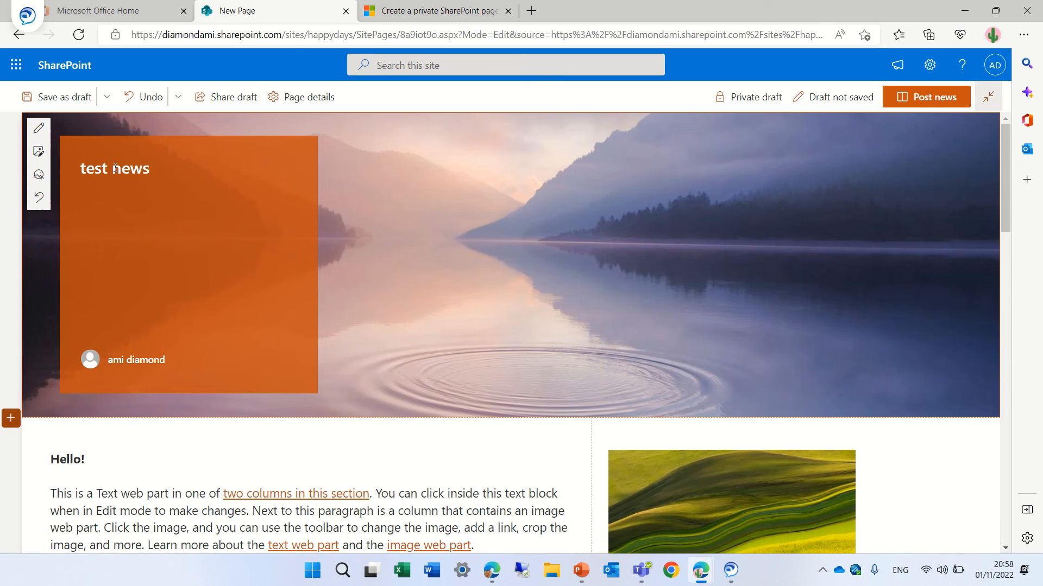
pyautogui.click(925, 97)
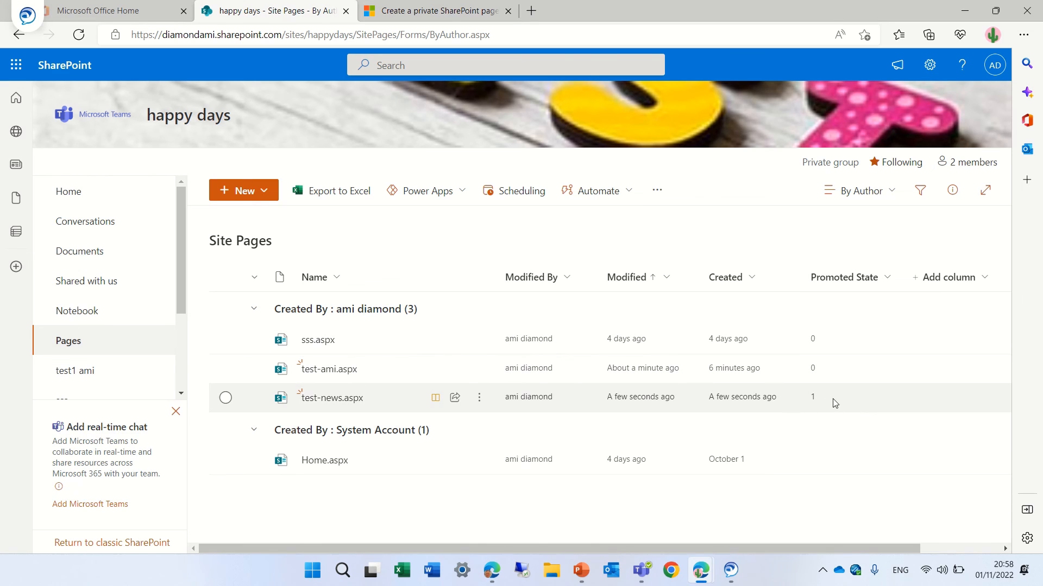
pyautogui.moveTo(864, 405)
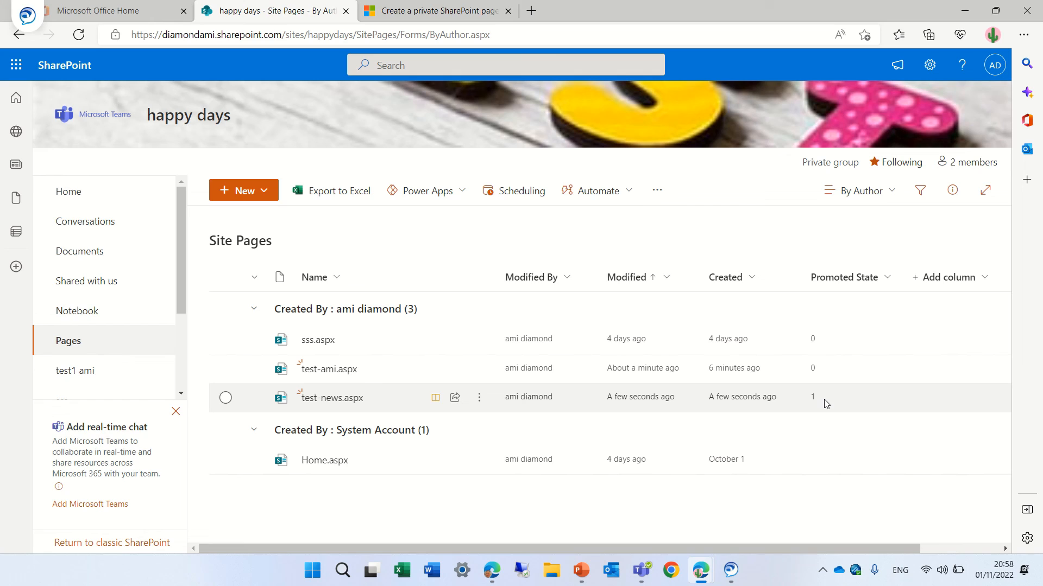
pyautogui.moveTo(759, 340)
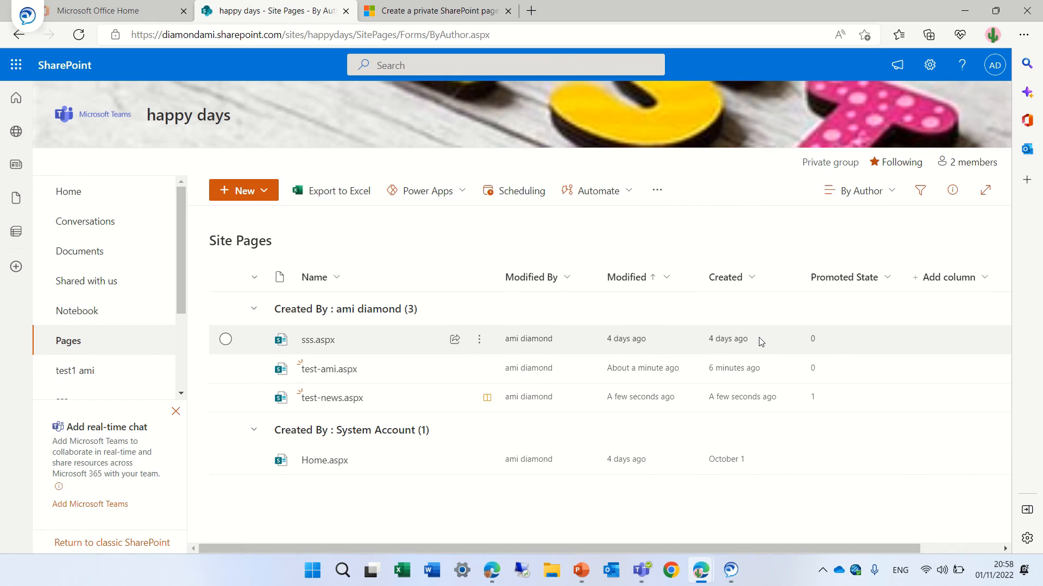
pyautogui.moveTo(759, 342)
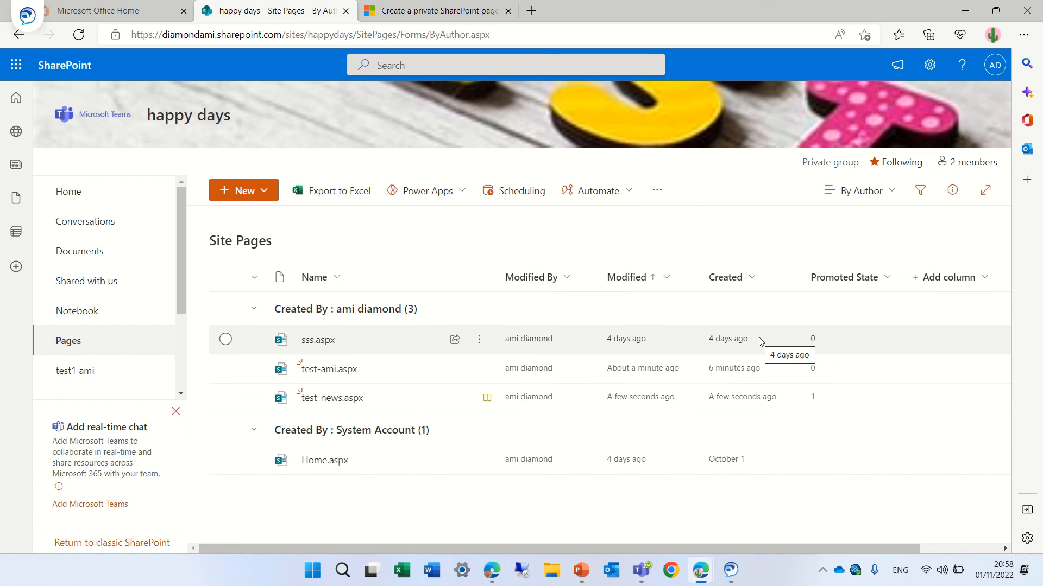